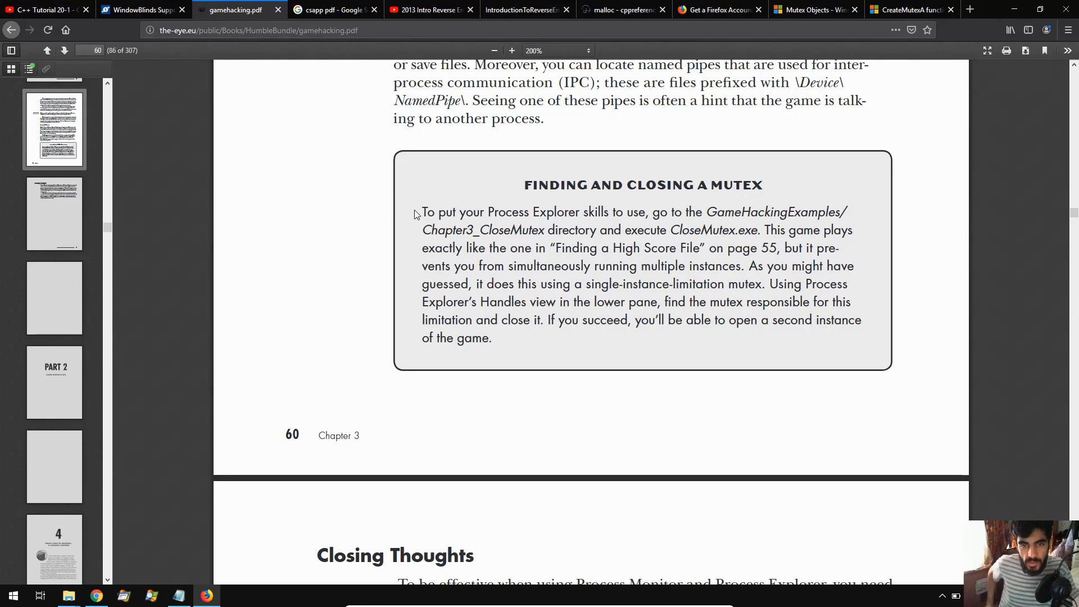
mouse_move(431, 211)
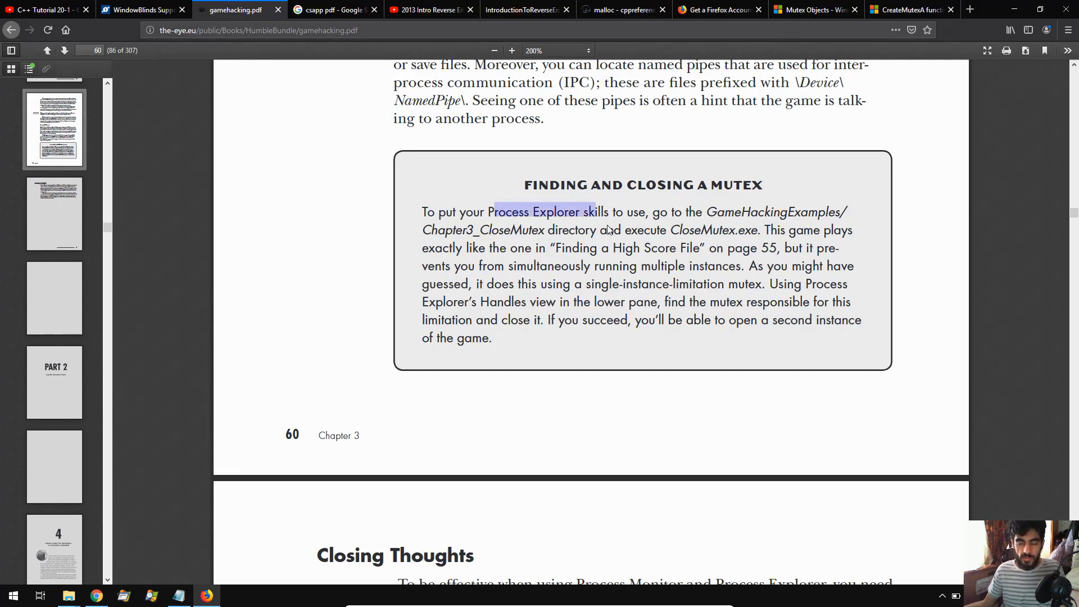
mouse_move(671, 262)
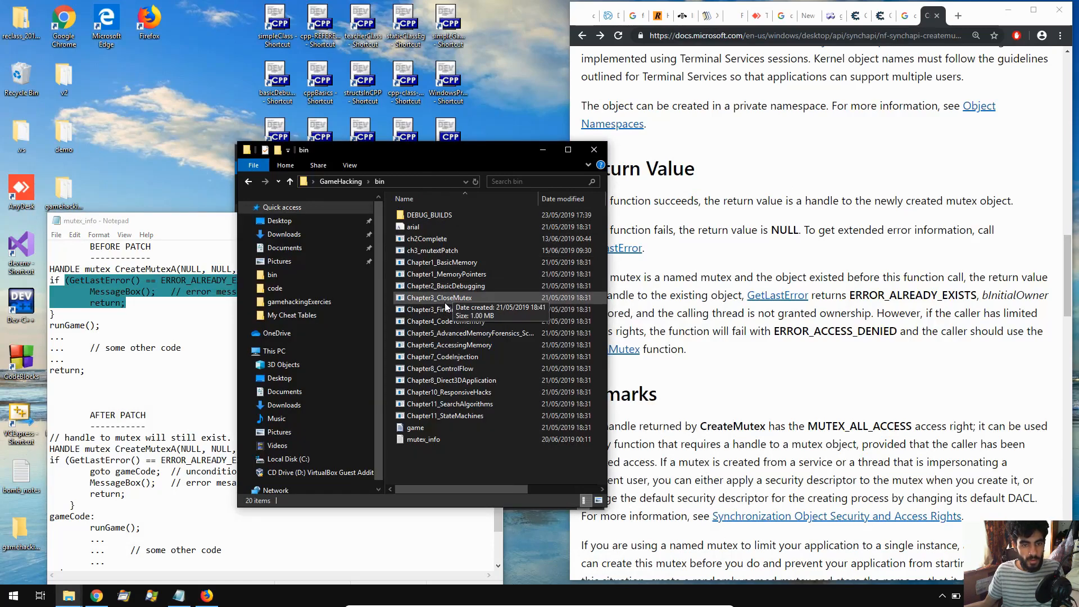
Launch Chapter3_CloseMutex, try a second copy, and dismiss the single-instance error.
double_click(441, 296)
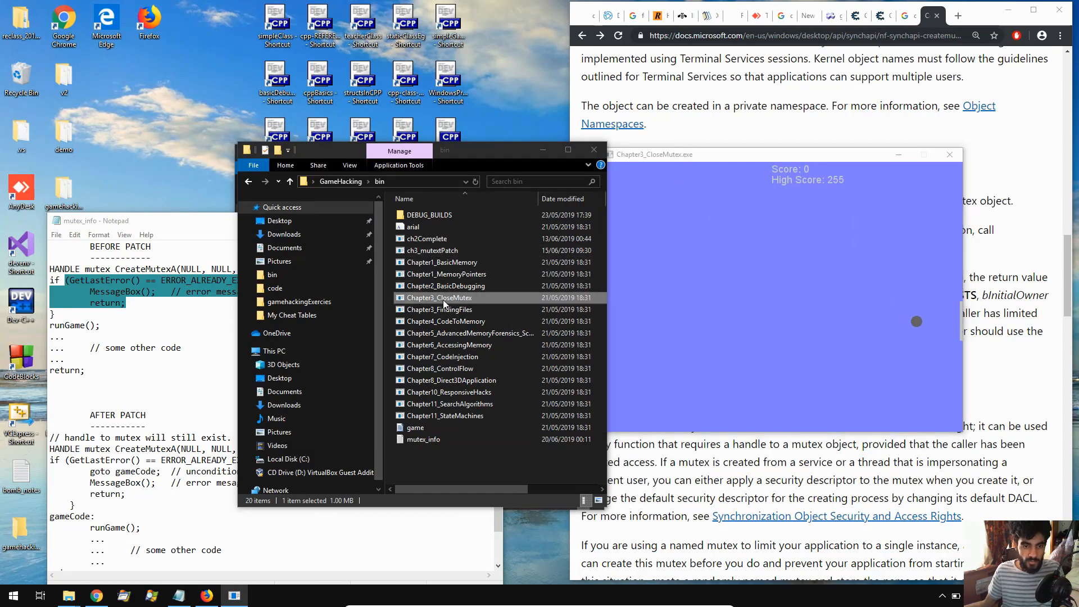
double_click(439, 297)
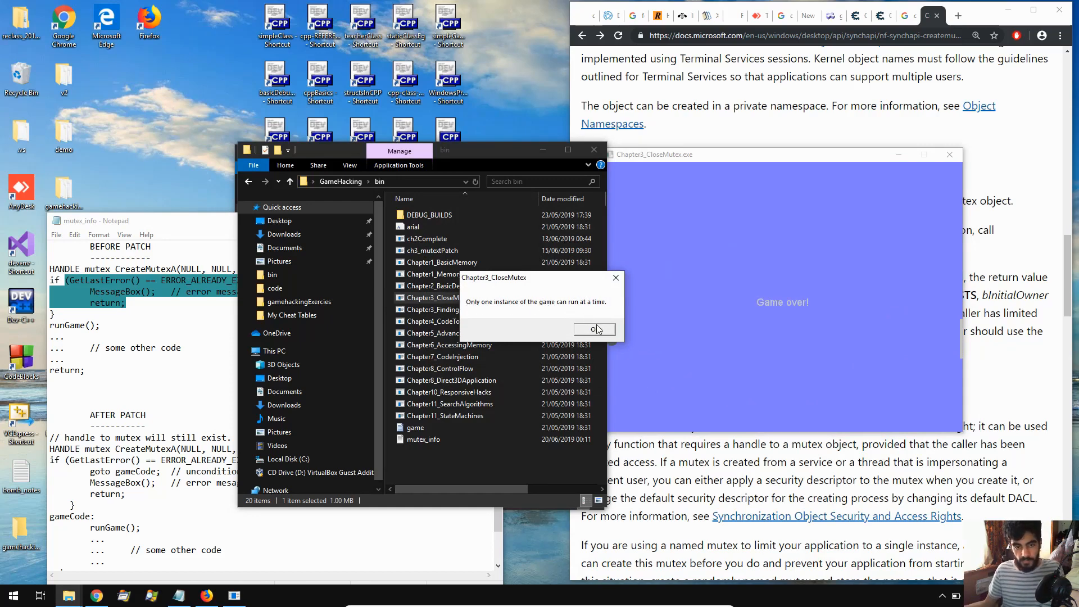
click(594, 330)
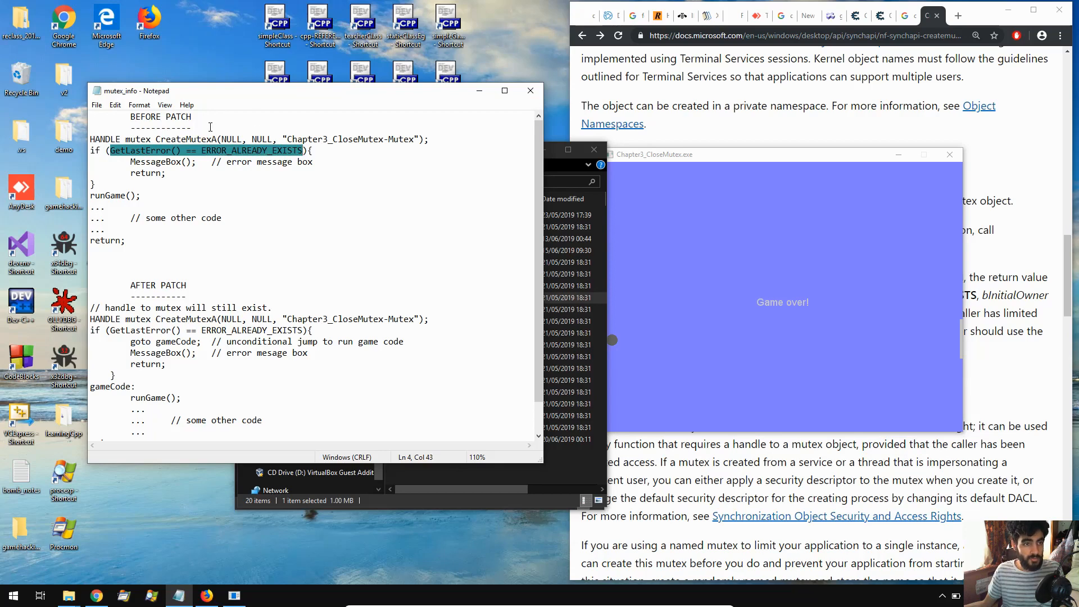
mouse_move(244, 162)
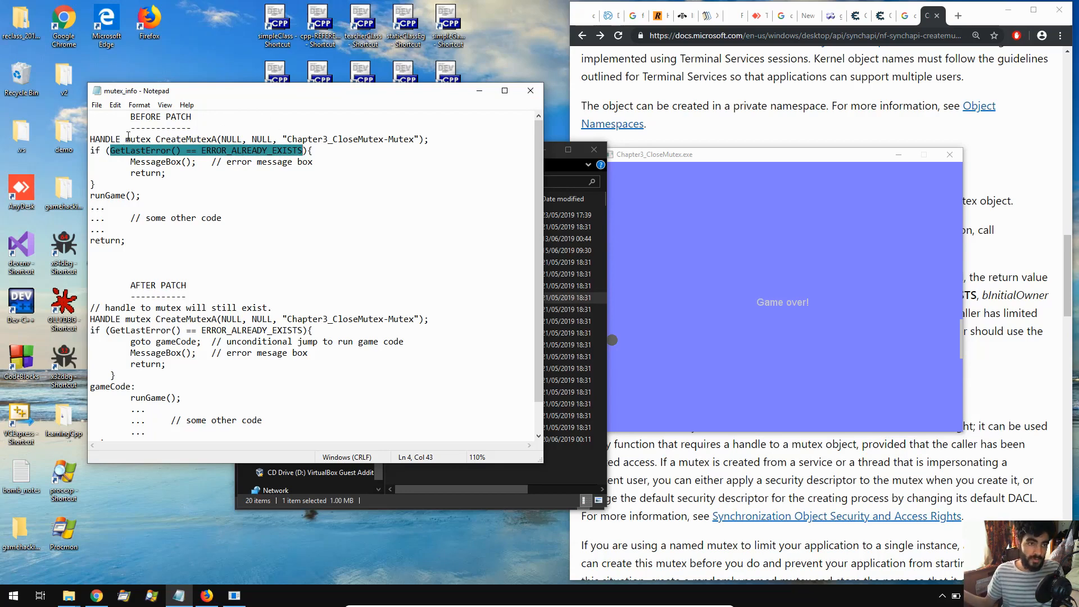
mouse_move(798, 193)
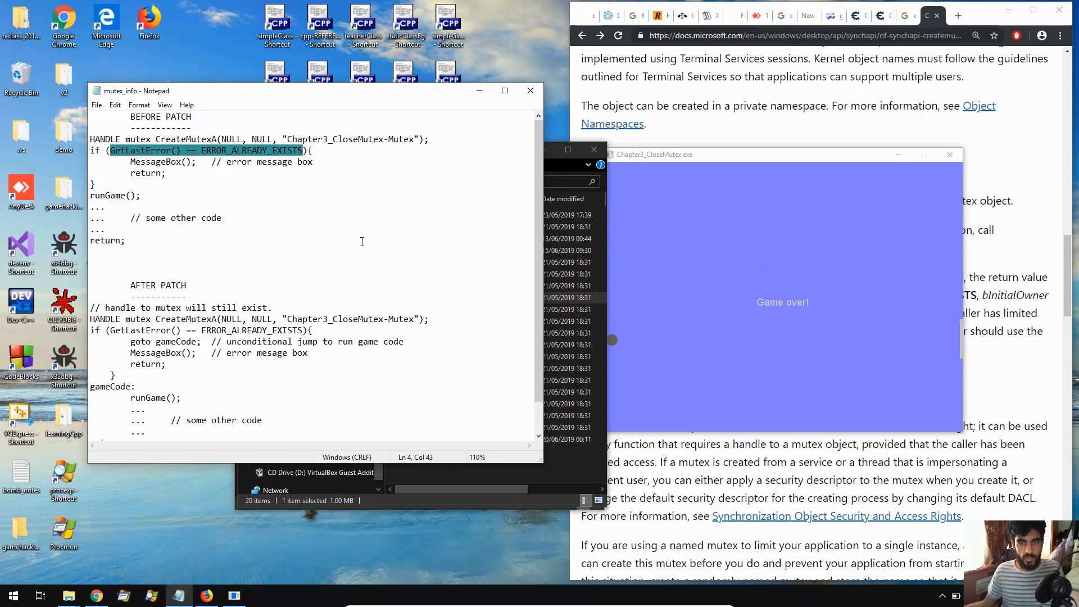
Bring the mutex_info notes forward to read the before/after patch code.
click(949, 154)
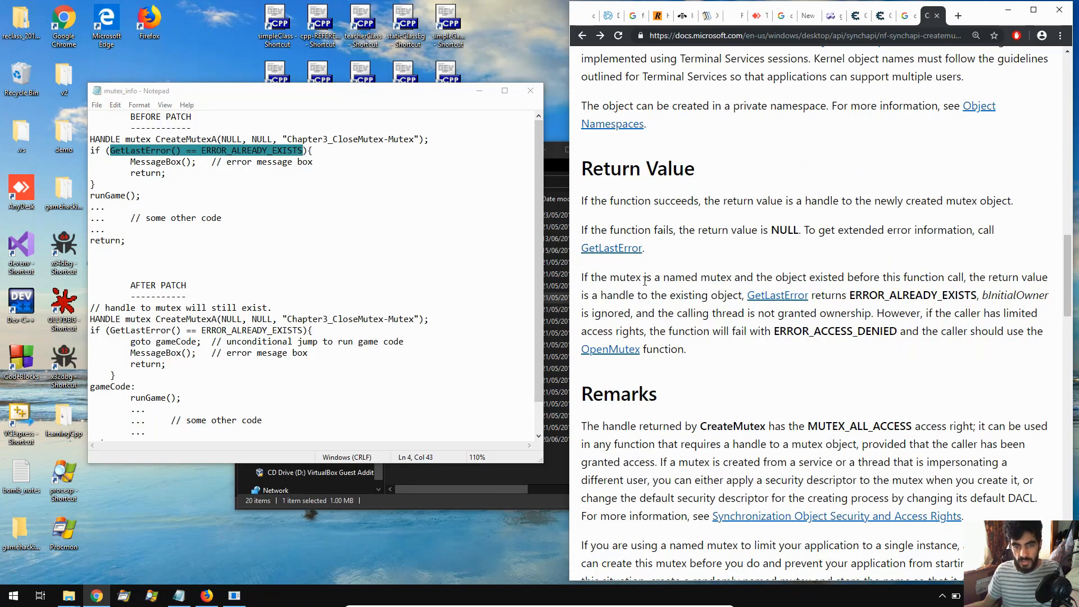
mouse_move(702, 278)
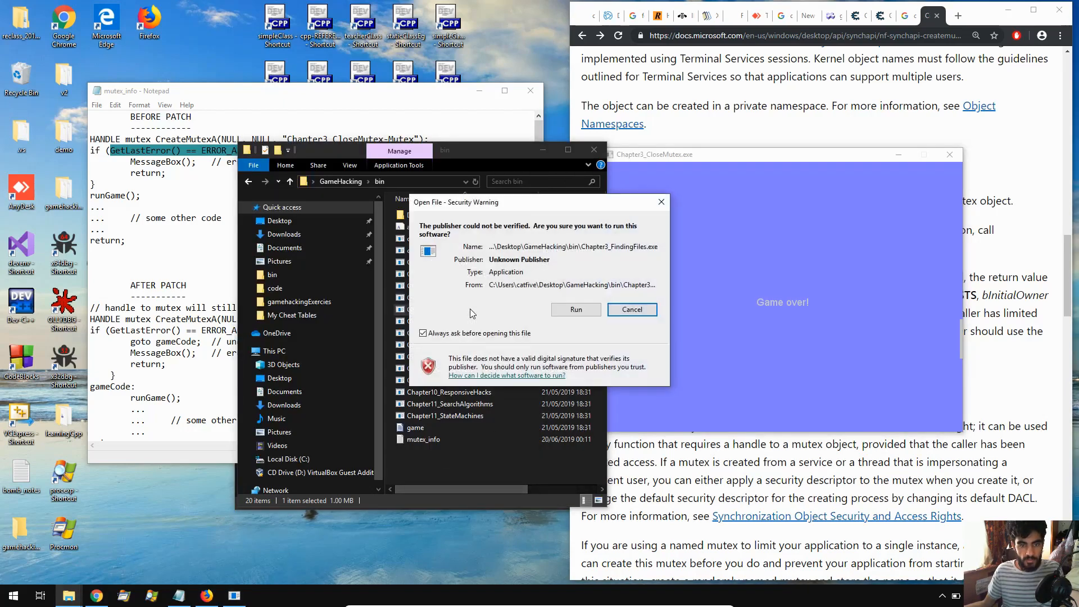
Cancel the security warning for the wrongly launched program.
click(631, 309)
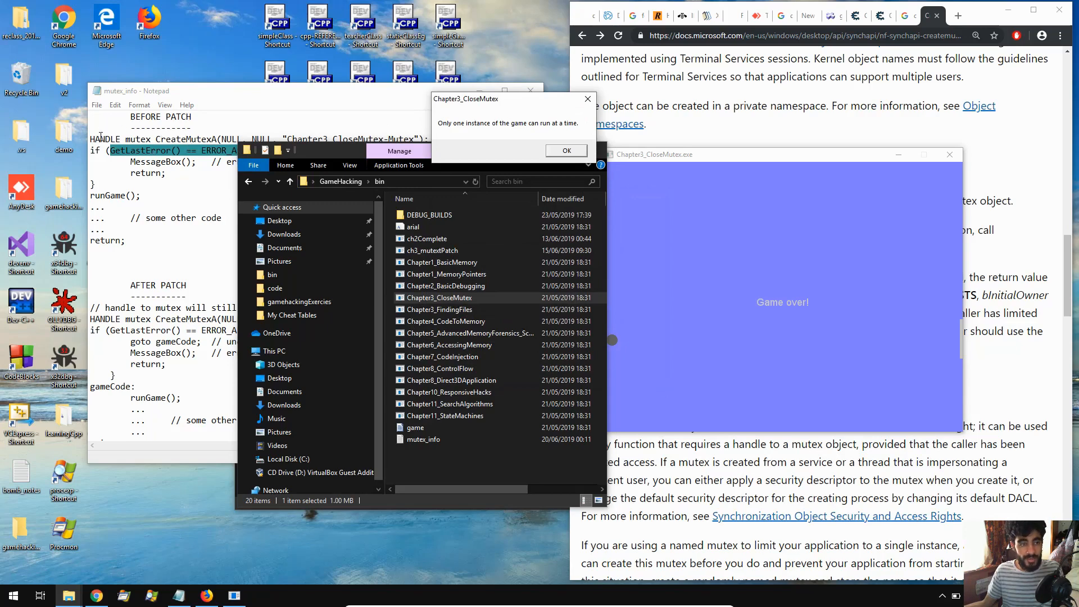
mouse_move(285, 190)
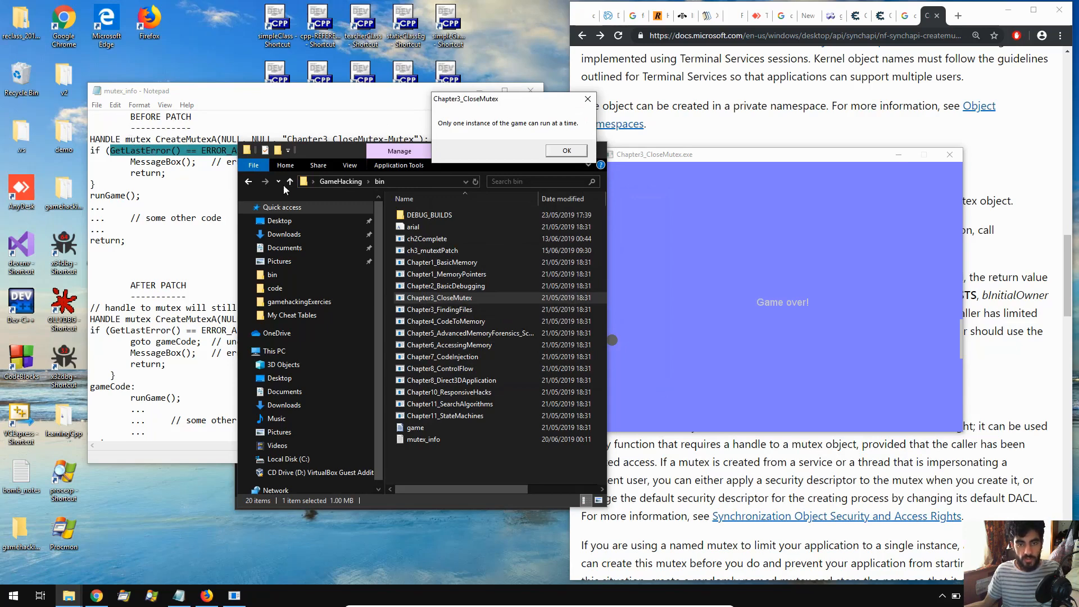
mouse_move(326, 168)
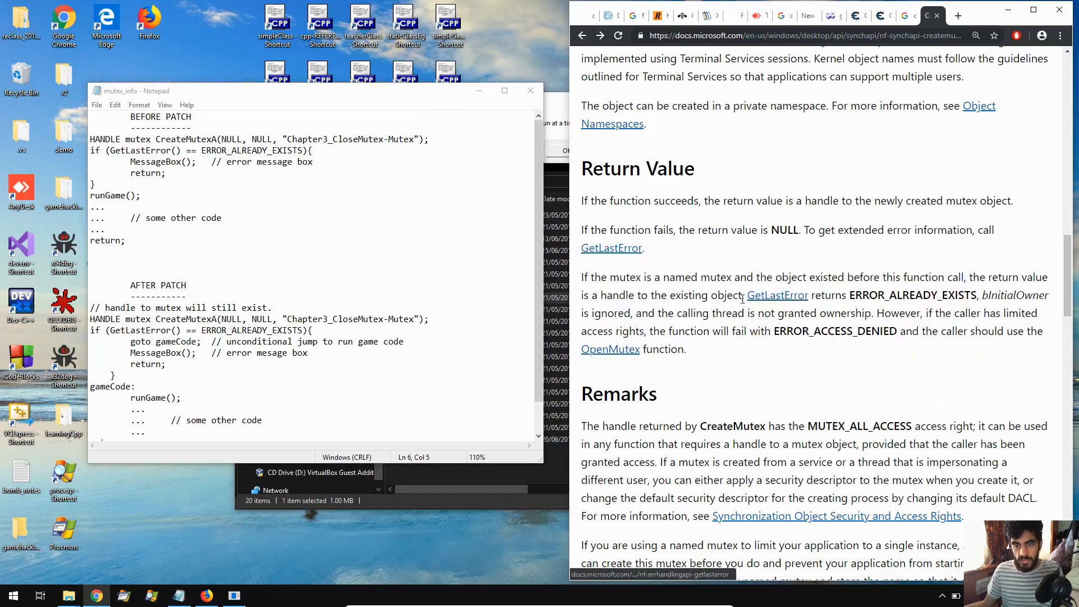
Highlight the 'GetLastError returns ERROR_ALREADY_EXISTS' sentence on the CreateMutexA page.
double_click(777, 294)
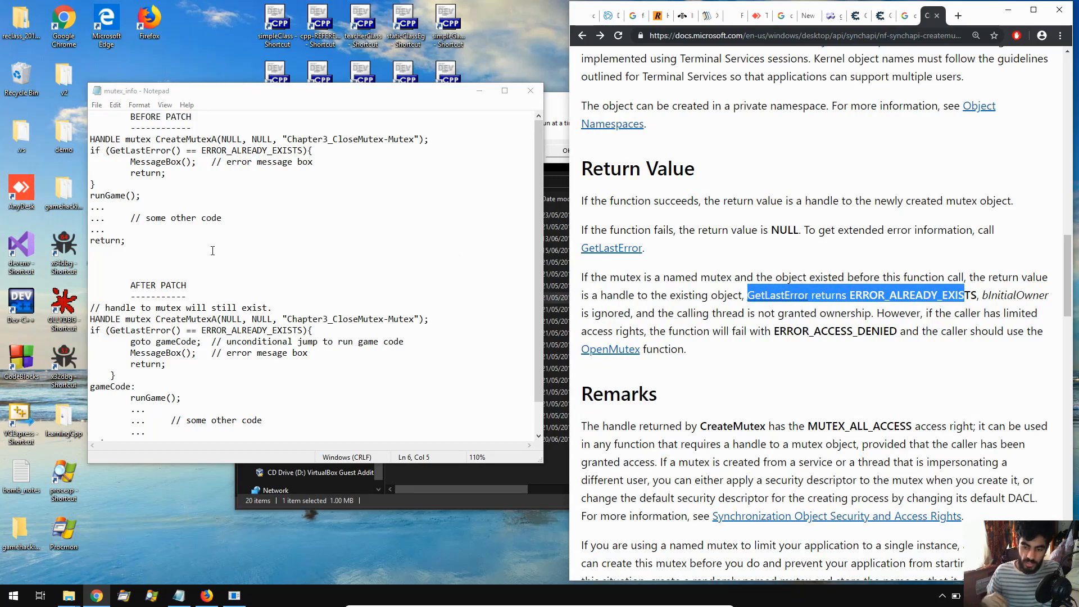
mouse_move(533, 126)
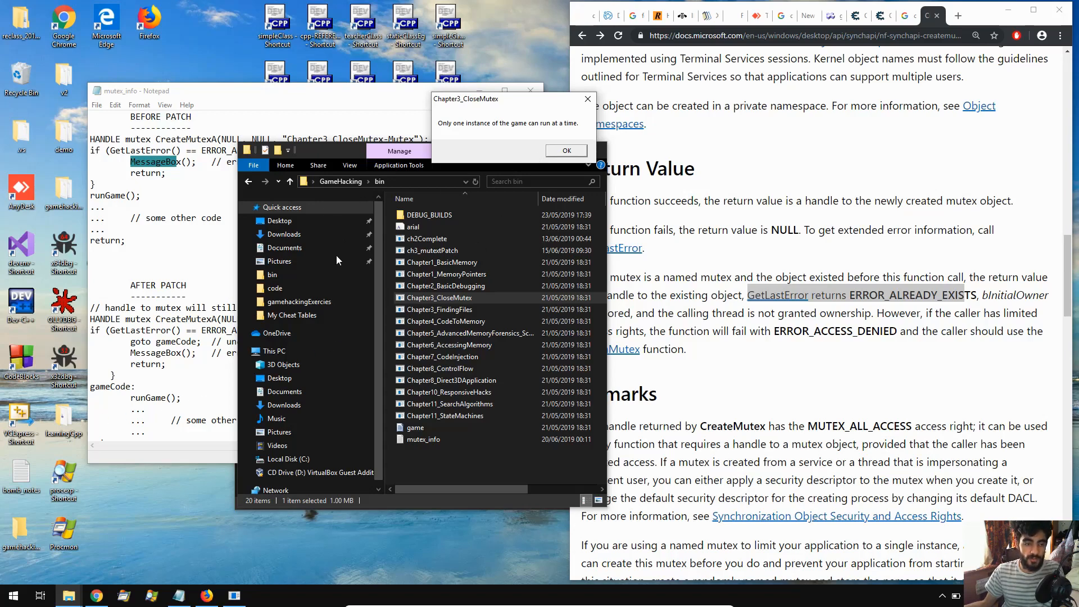
Dismiss the single-instance error and launch Process Explorer.
click(565, 150)
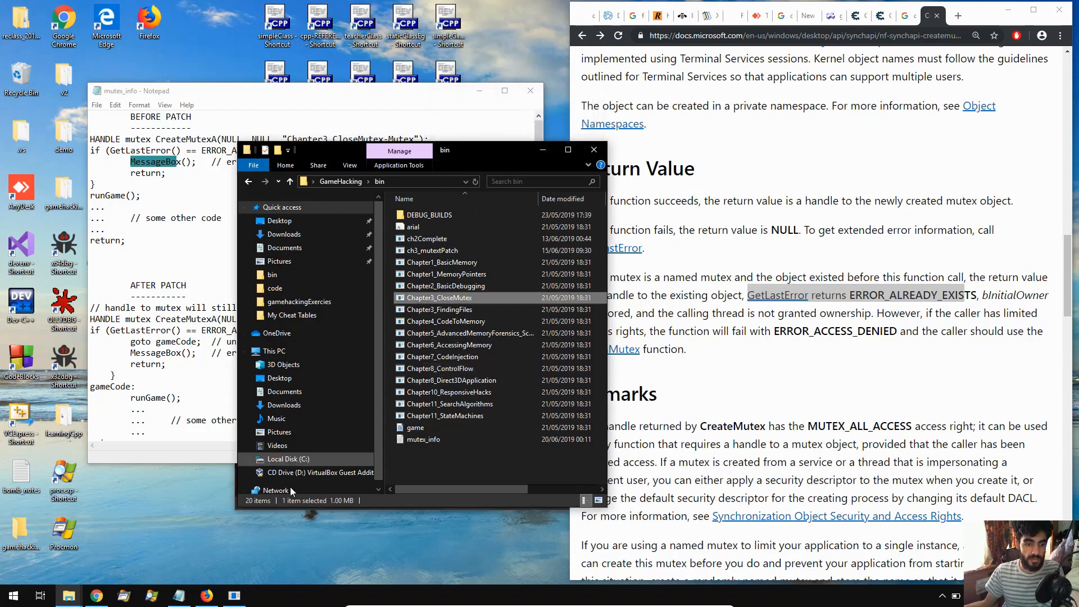
double_click(440, 297)
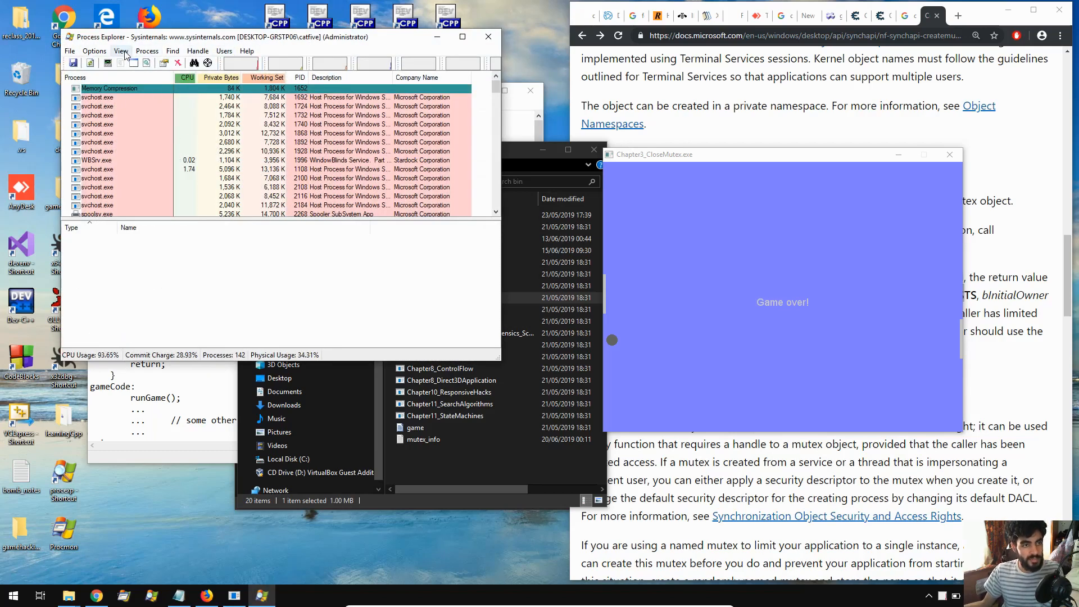
Show the lower handles pane and select the Chapter3_CloseMutex.exe process.
click(121, 51)
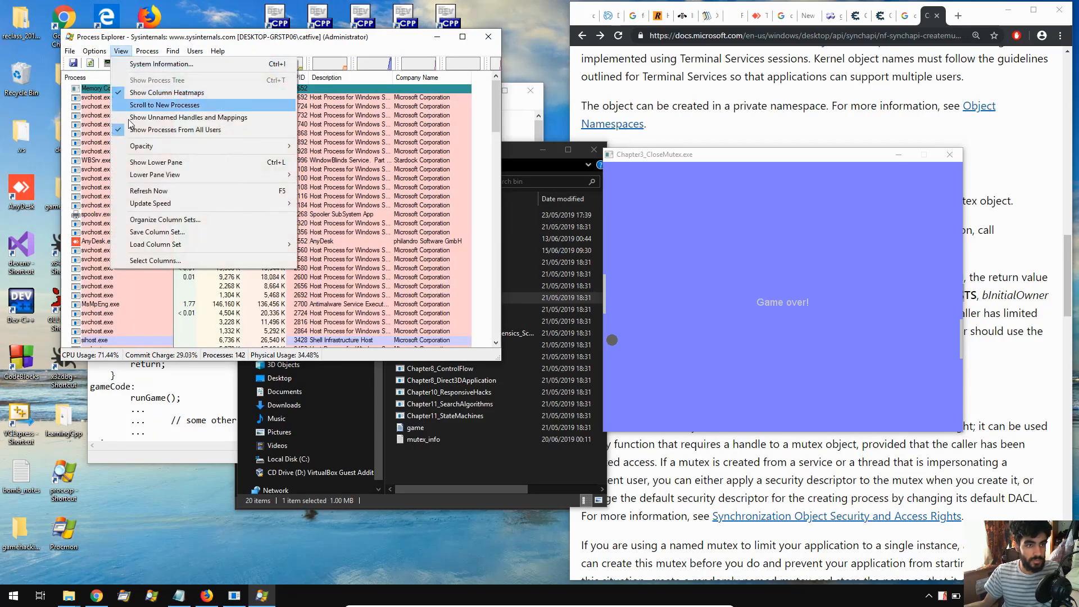
click(155, 162)
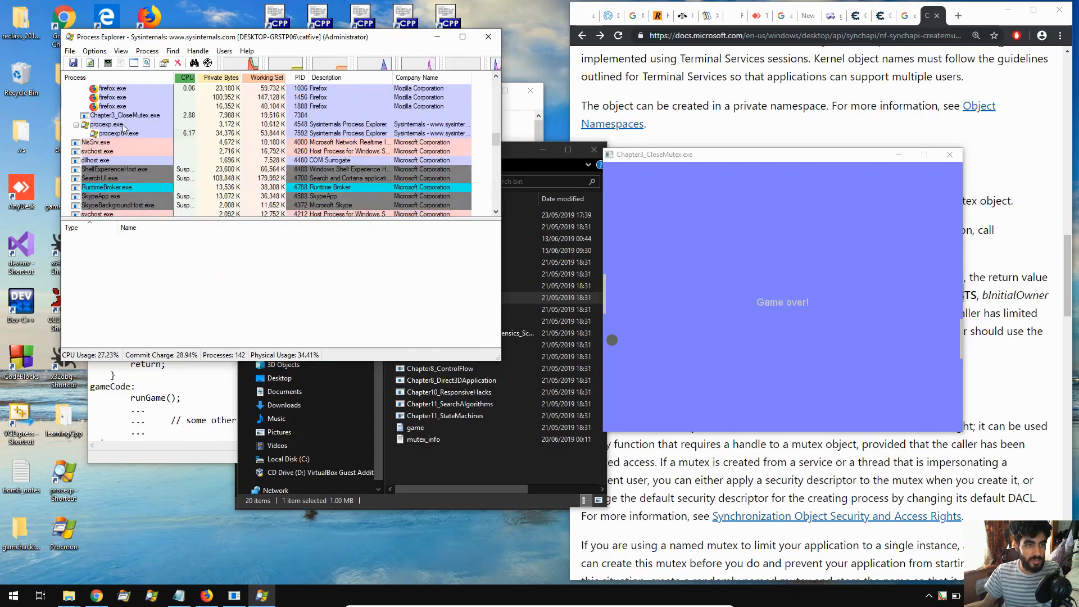
click(126, 115)
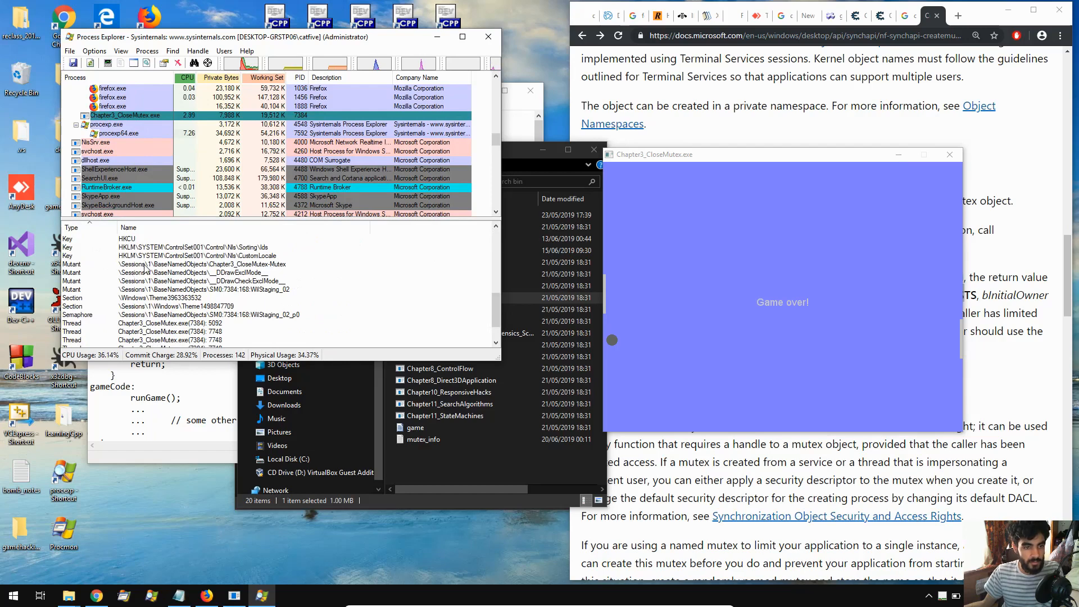
Force-close the game's Chapter3_CloseMutex-Mutex handle, confirming the warning.
click(209, 264)
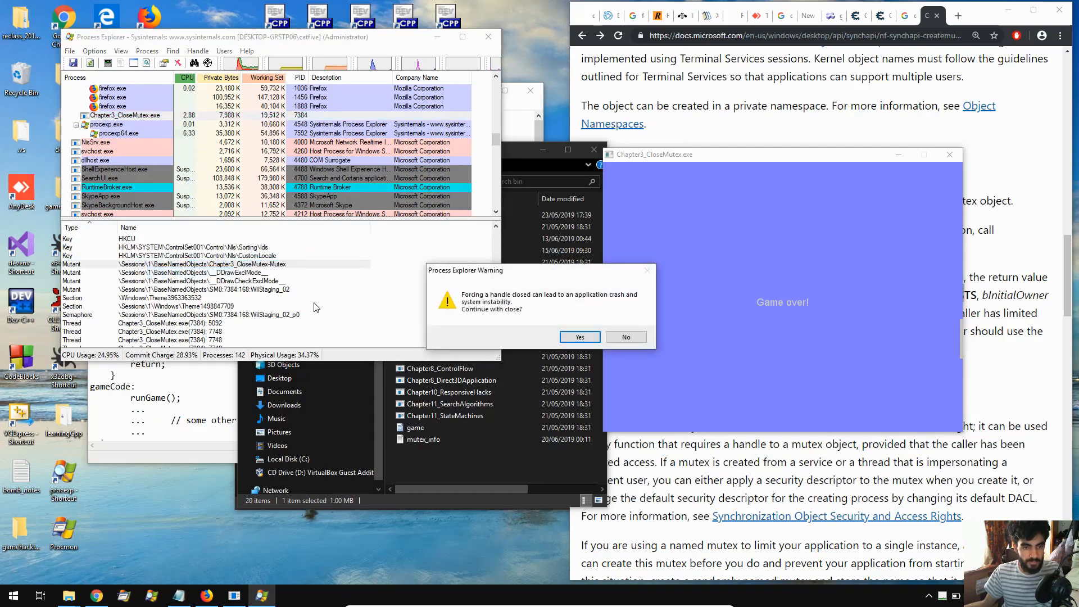
click(579, 337)
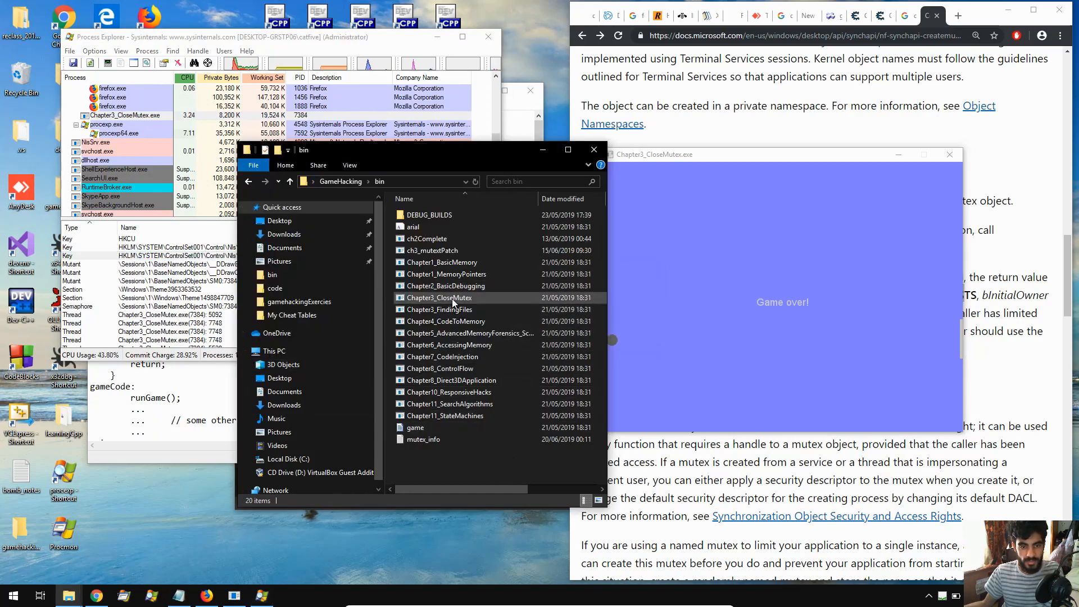
Run a second Chapter3_CloseMutex copy unrefused, then close the game windows.
double_click(440, 297)
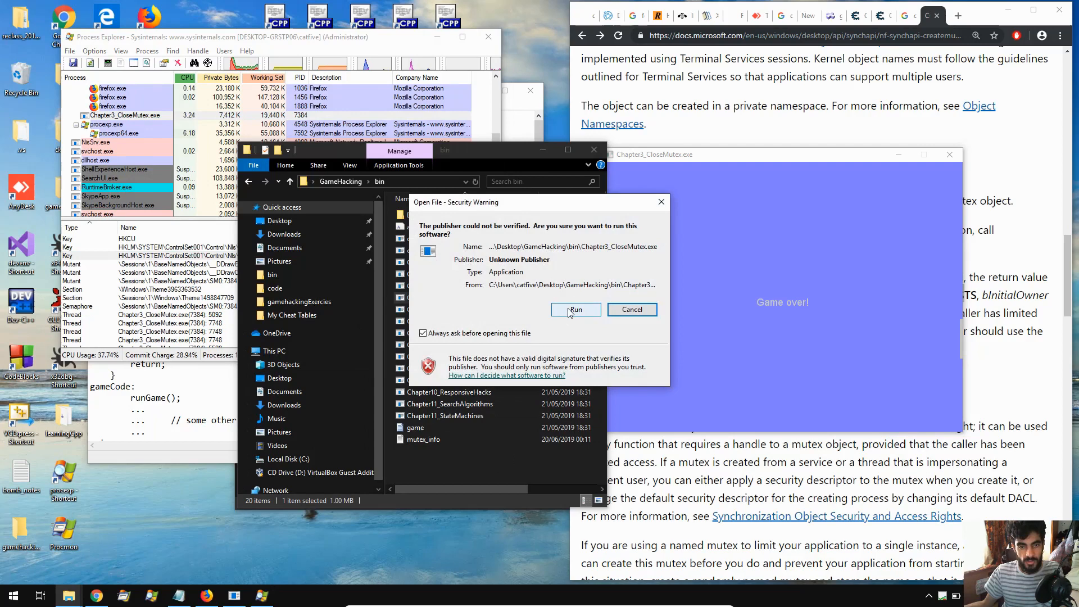
click(576, 310)
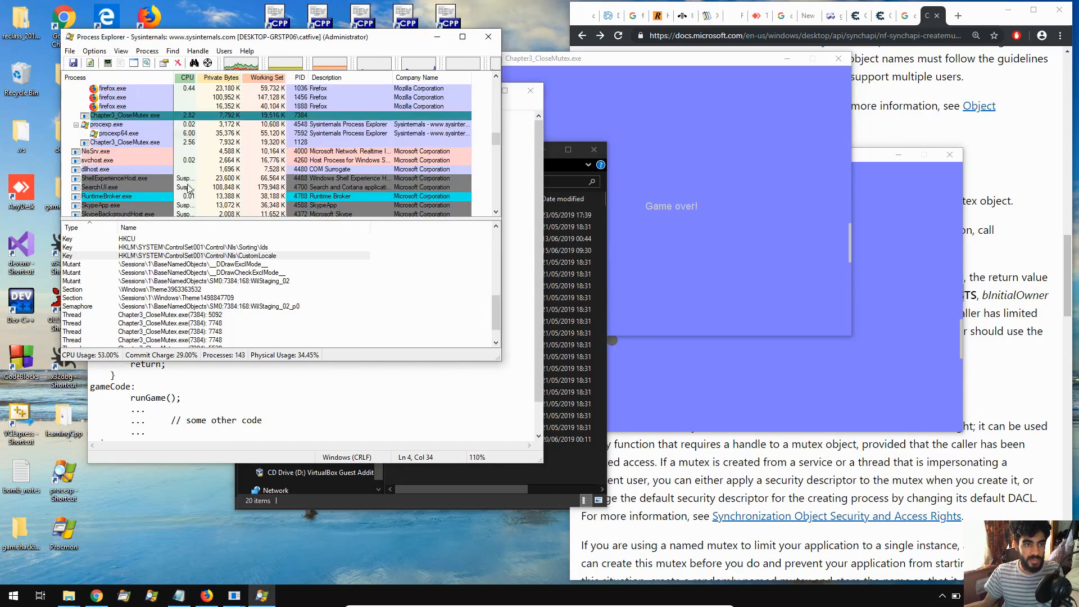
mouse_move(680, 157)
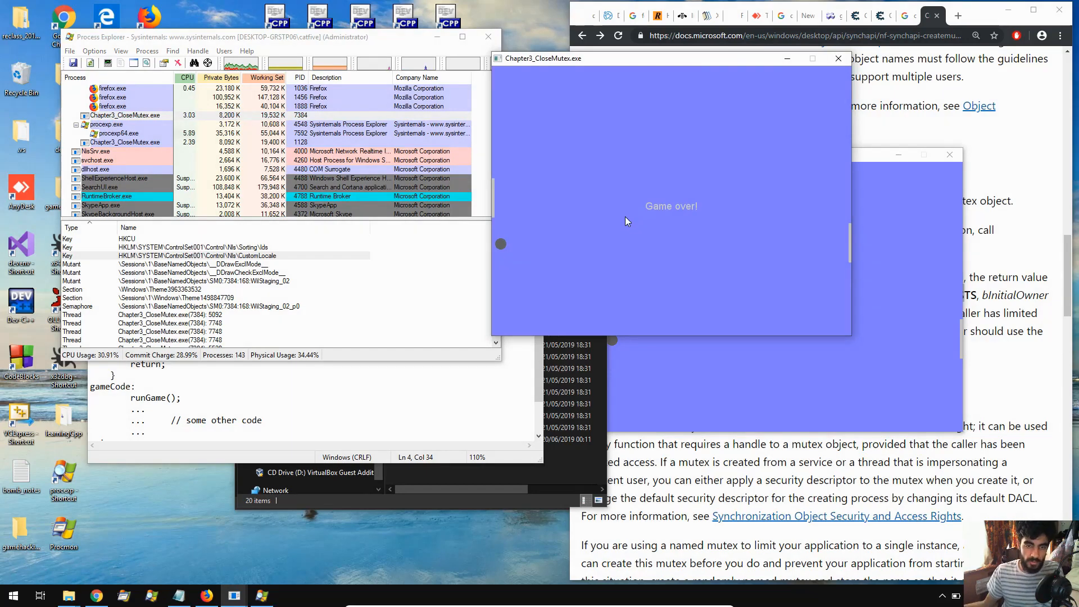
mouse_move(709, 193)
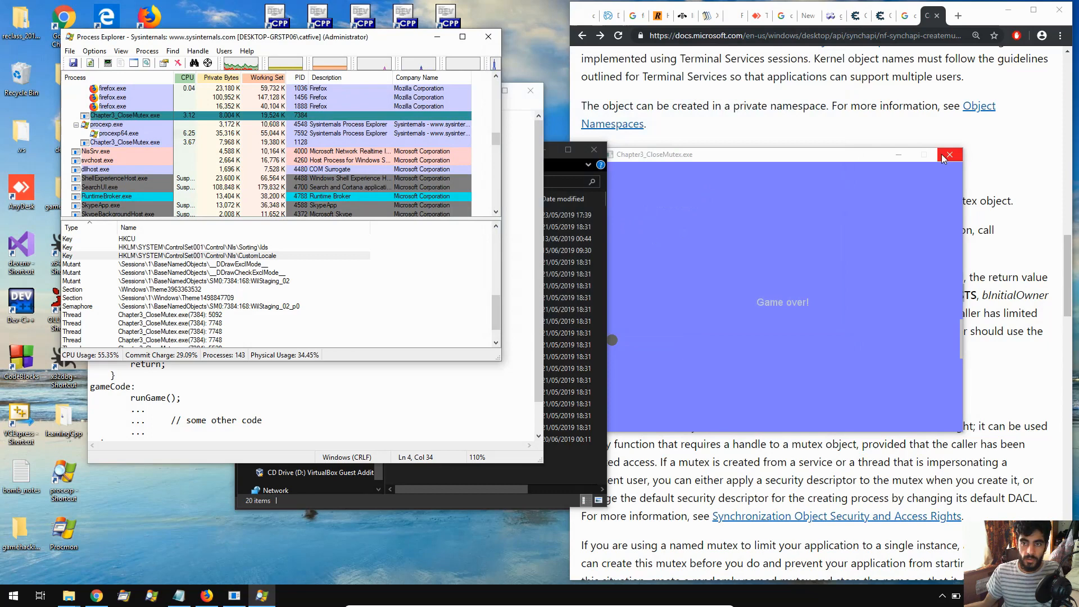
click(950, 154)
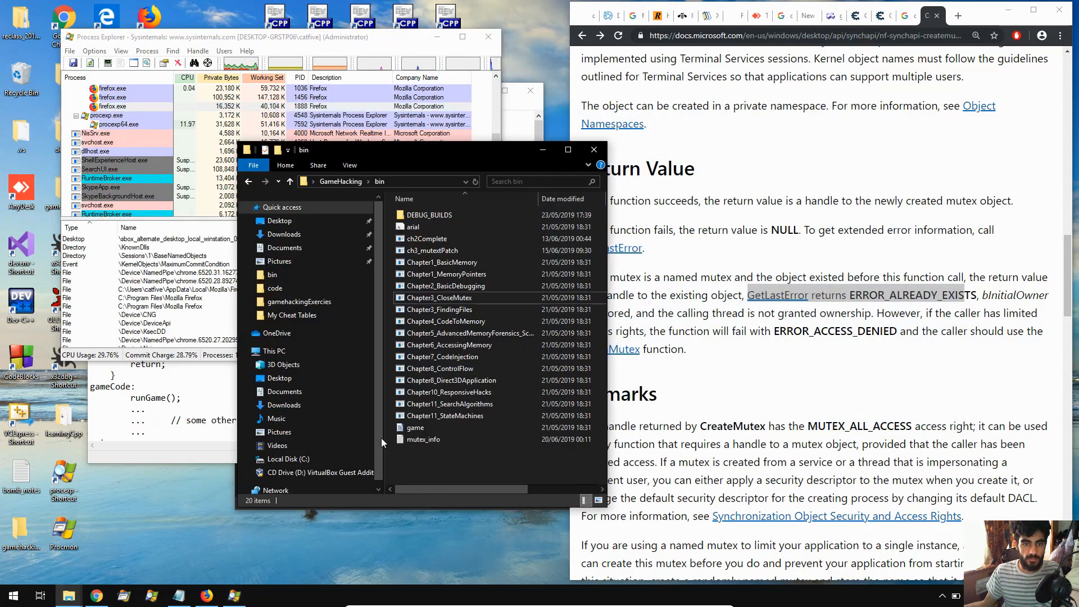
Relaunch Chapter3_CloseMutex from the bin folder, accepting the unverified-publisher warning.
click(440, 297)
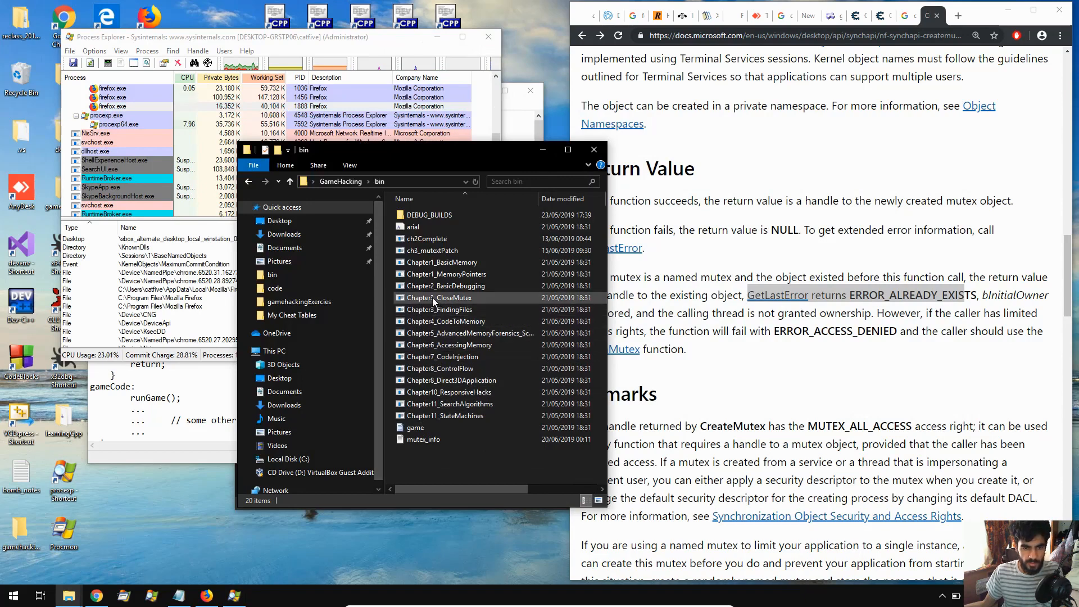
mouse_move(439, 297)
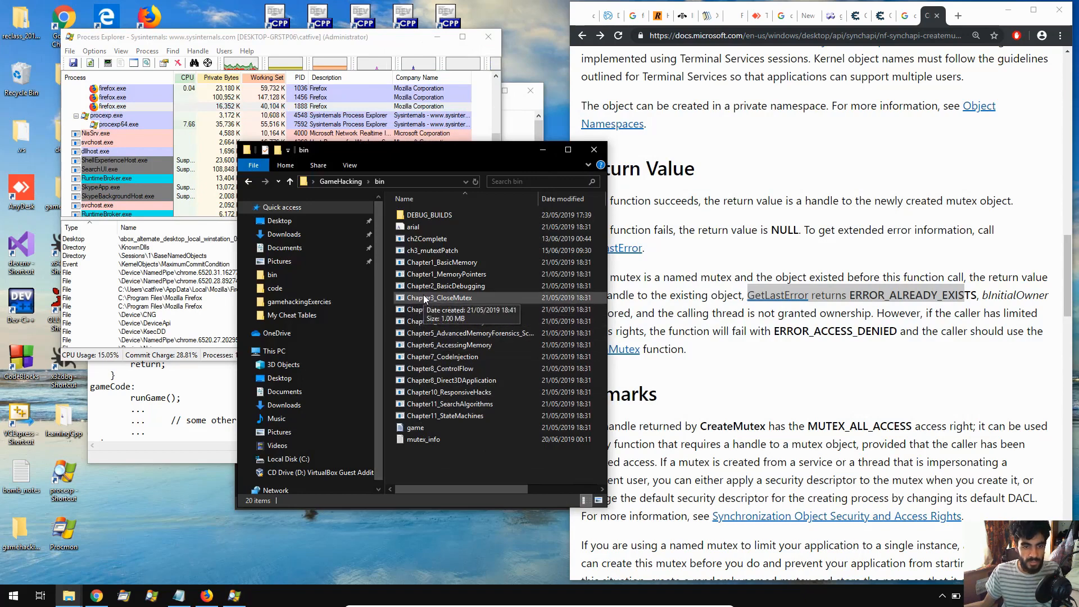
click(440, 297)
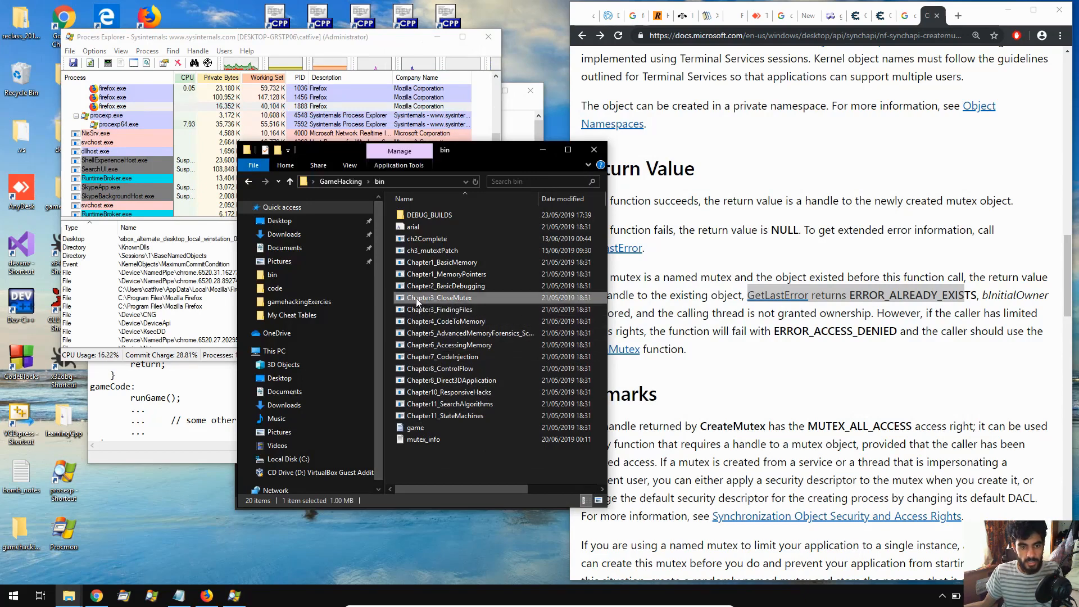
double_click(440, 297)
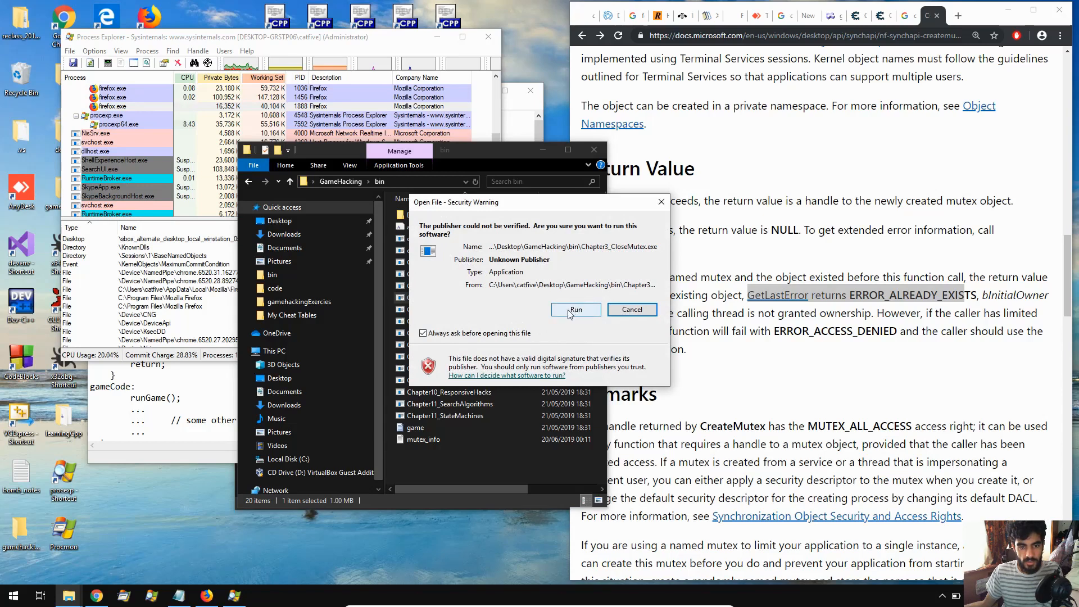
click(576, 310)
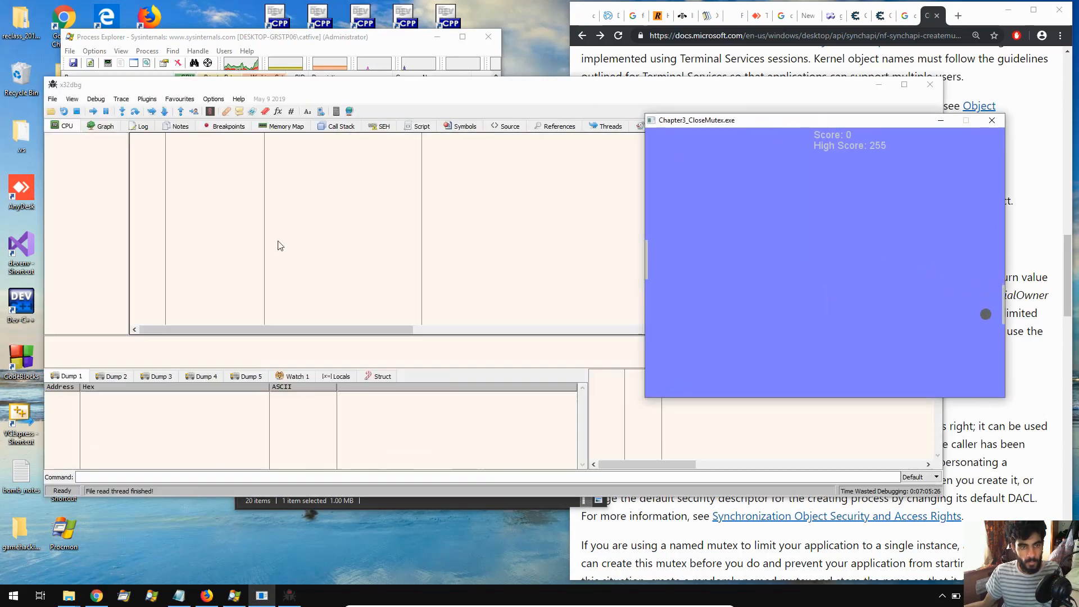
Attach x32dbg to Chapter3_CloseMutex.exe, resume it, and show the Symbols view.
click(52, 99)
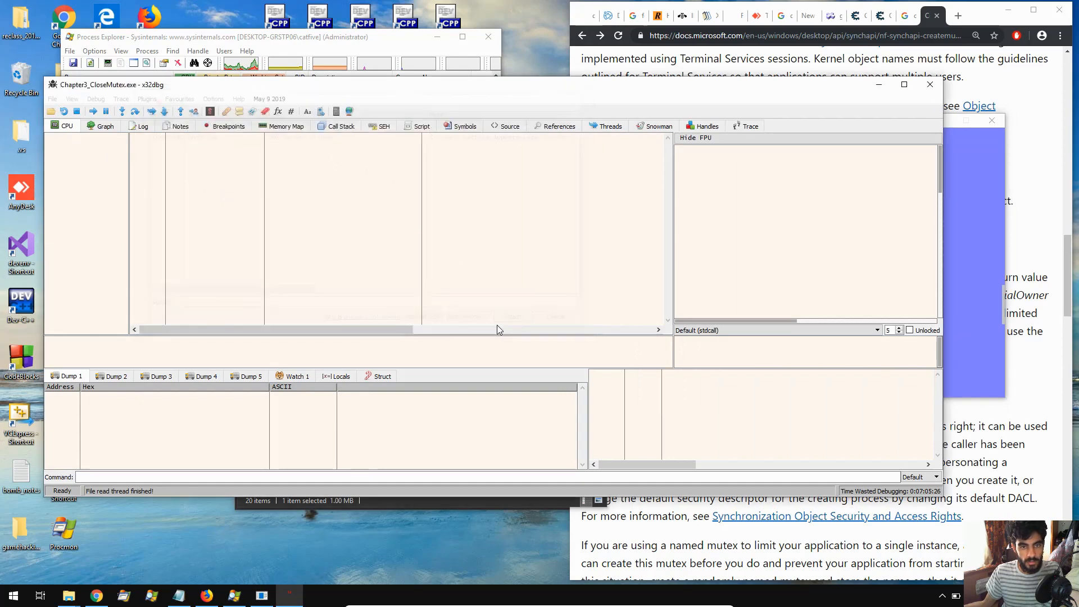
click(95, 111)
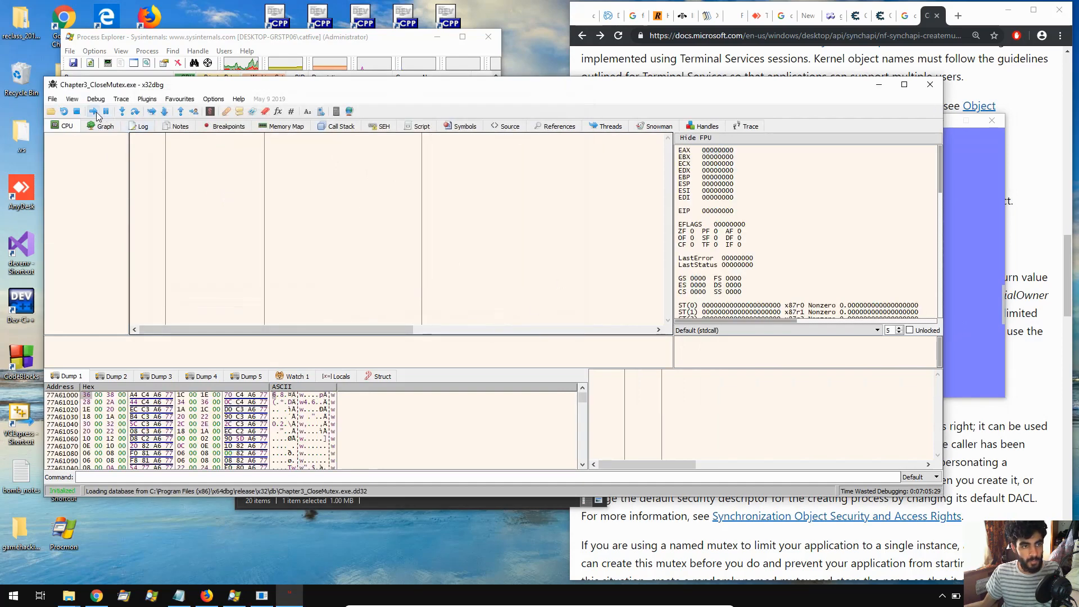
mouse_move(843, 151)
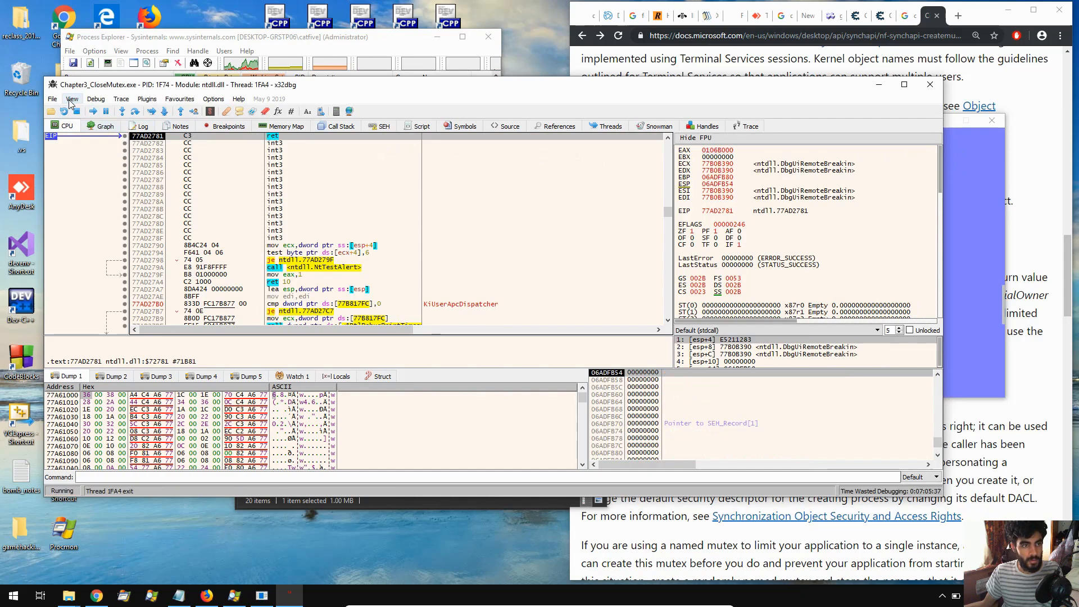
click(72, 99)
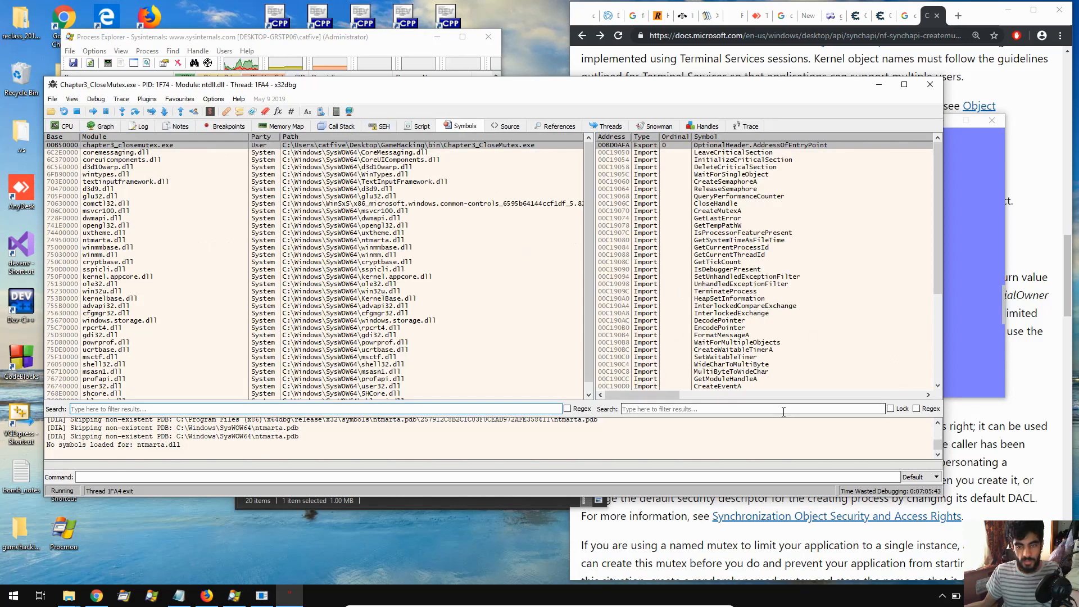
Filter symbols for MUTEX, breakpoint CreateMutexA, restart and run past the entry breakpoint.
text(MUTEX)
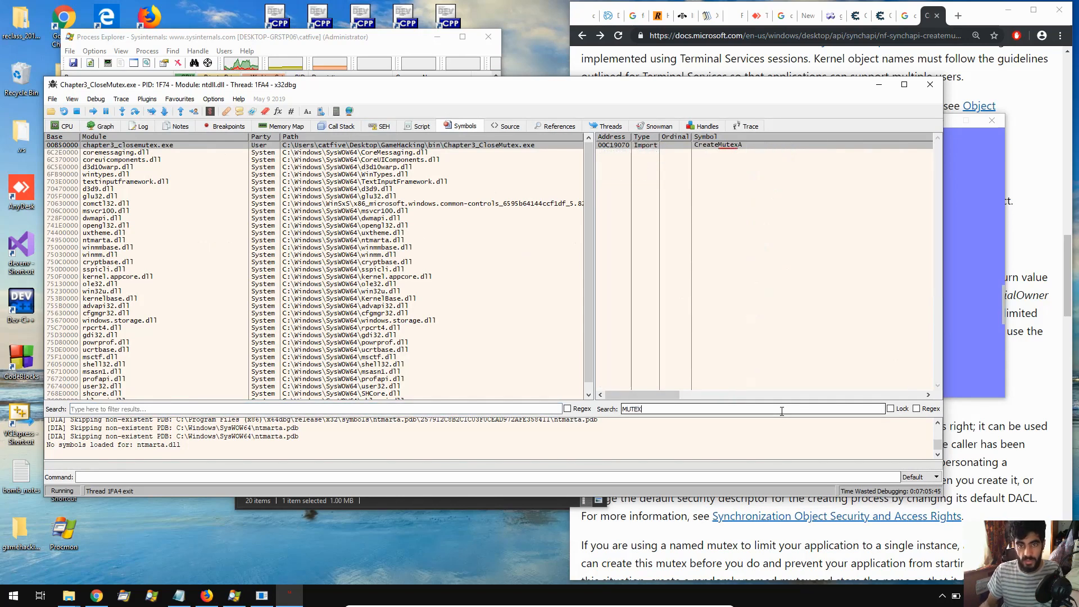
click(66, 126)
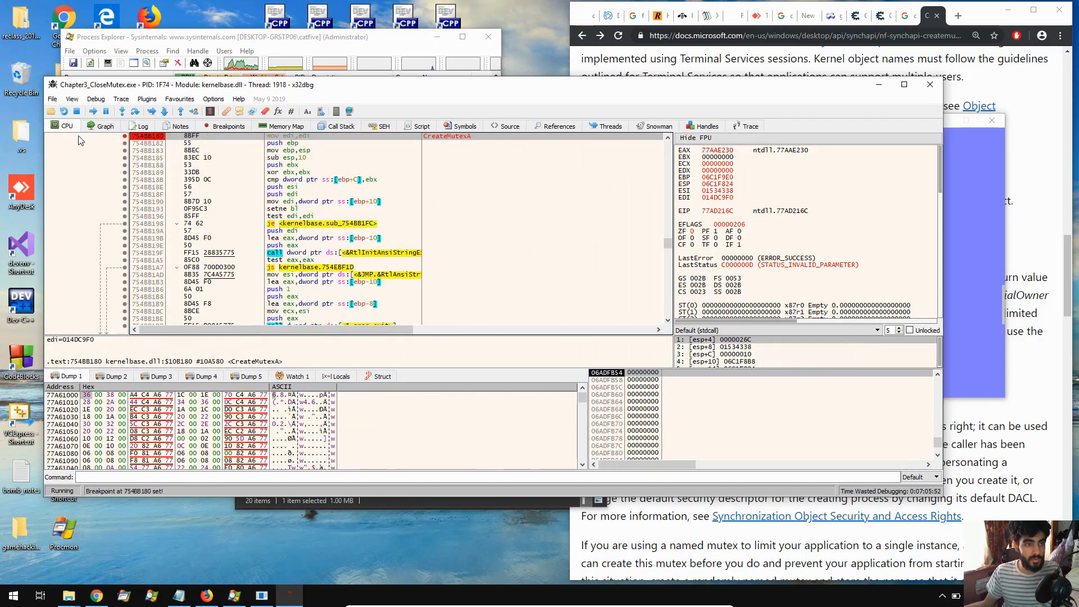
click(87, 111)
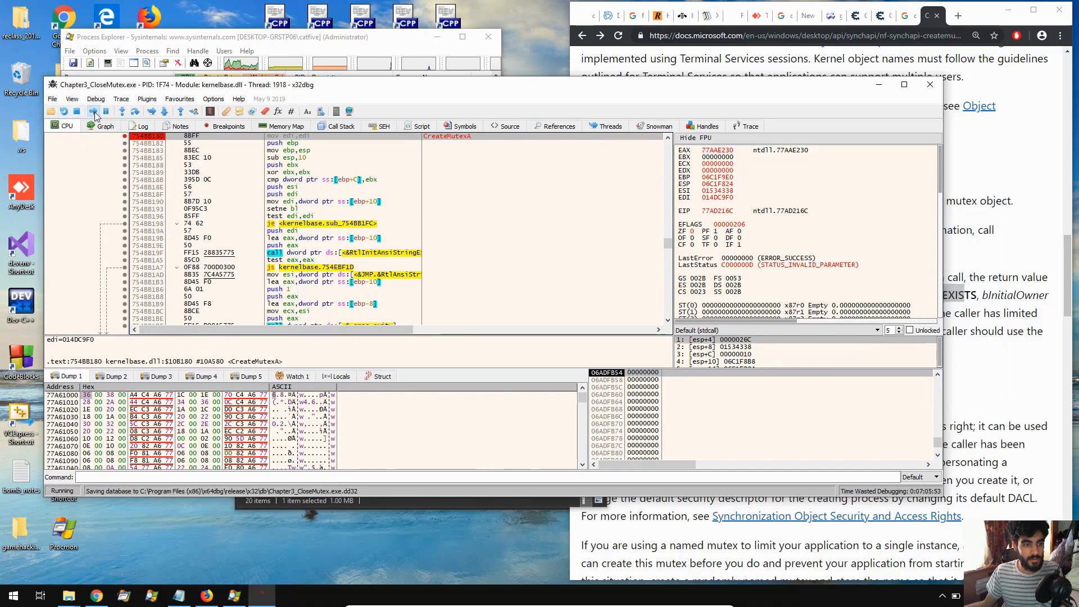
click(90, 112)
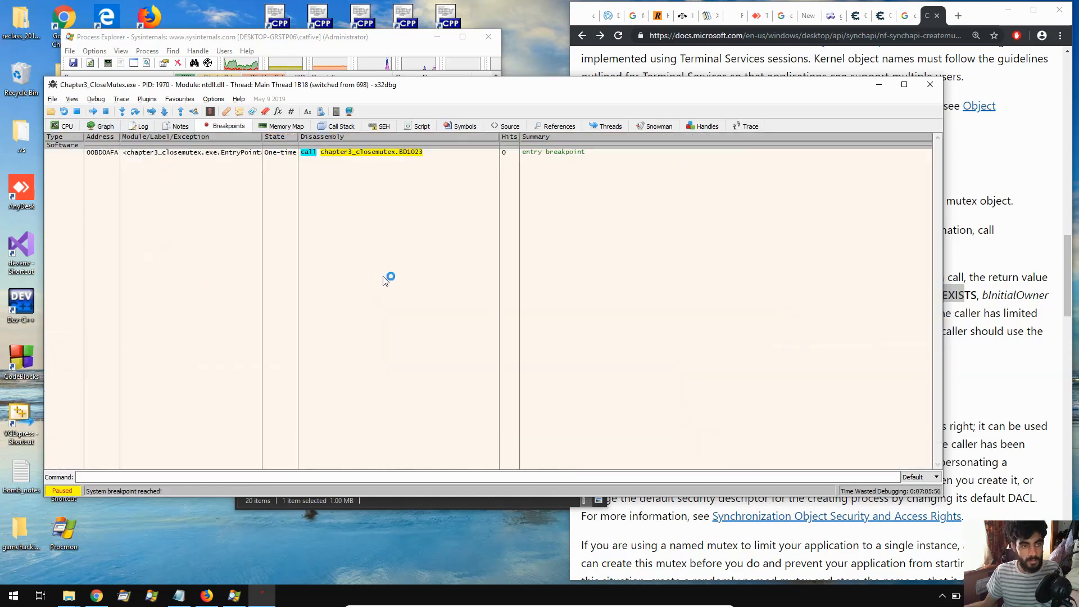
click(100, 111)
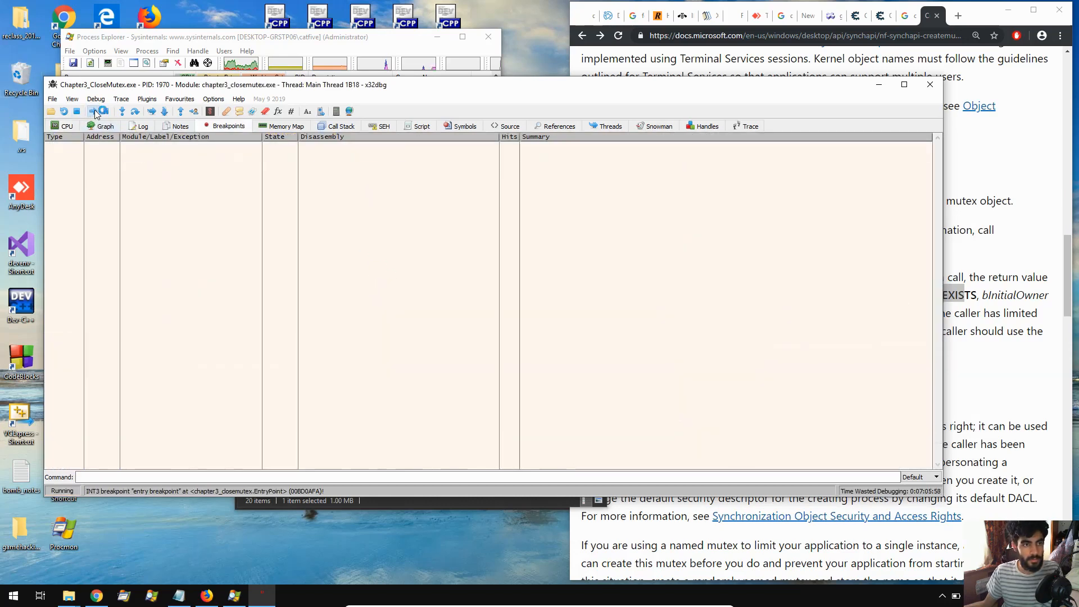
click(63, 111)
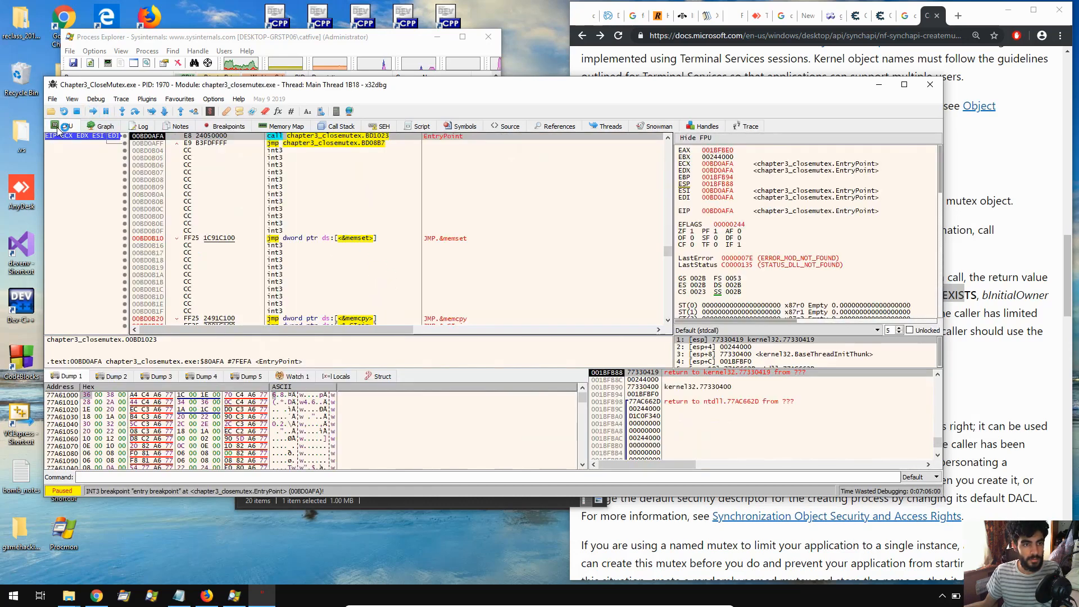
click(230, 126)
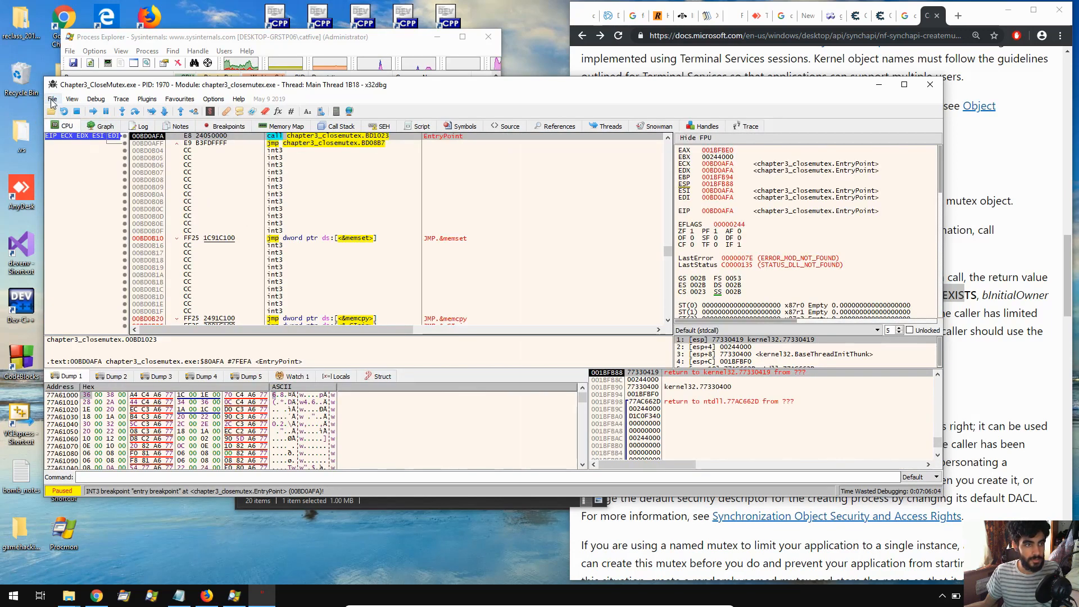
Return to Symbols, list the game module's imports, and go to the CreateMutexA import.
click(72, 99)
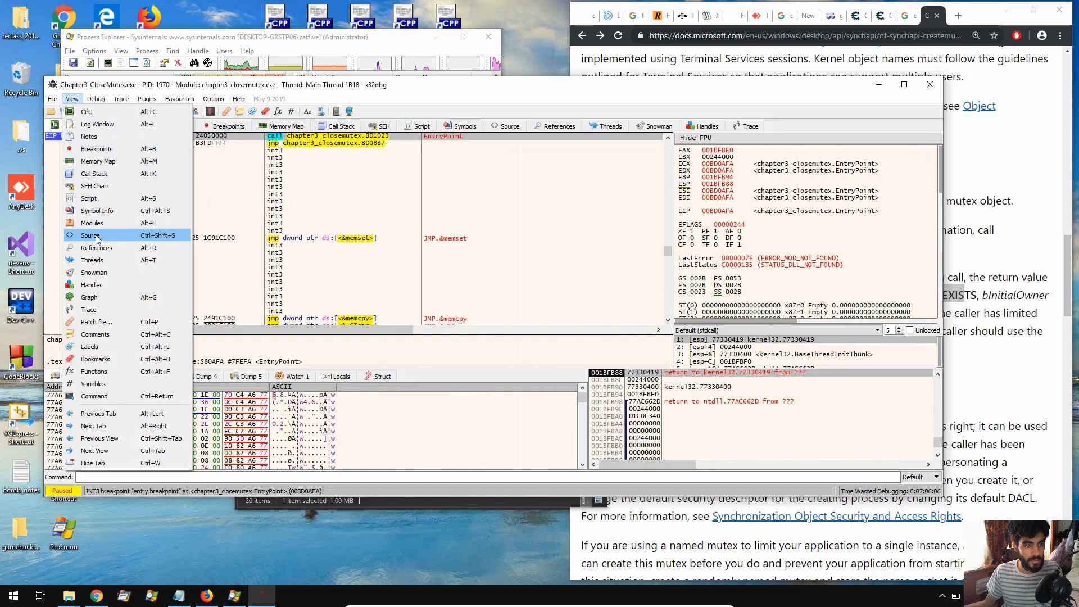
click(91, 235)
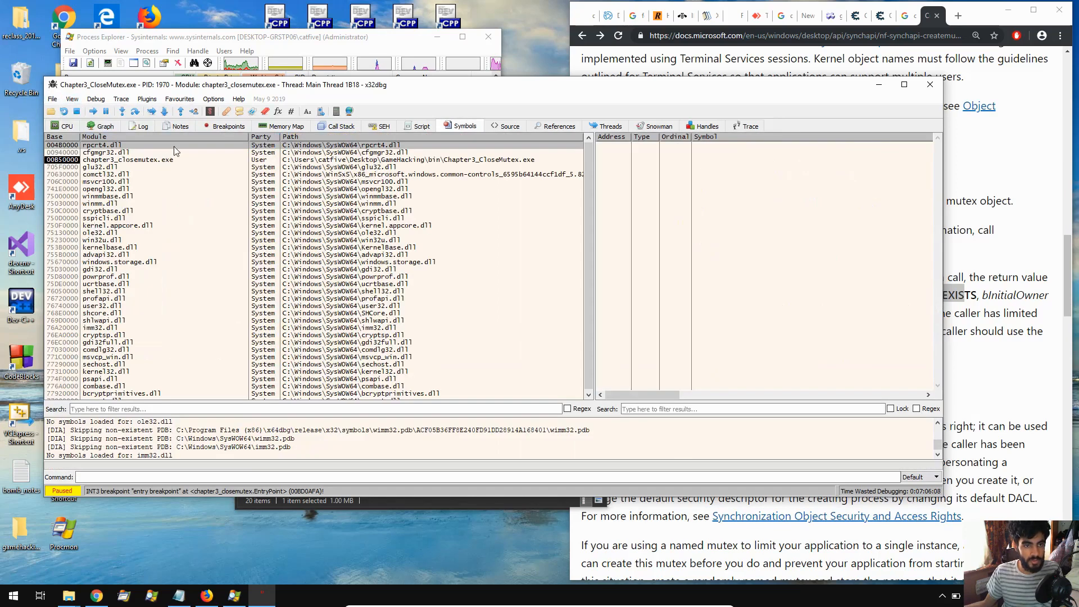
click(127, 158)
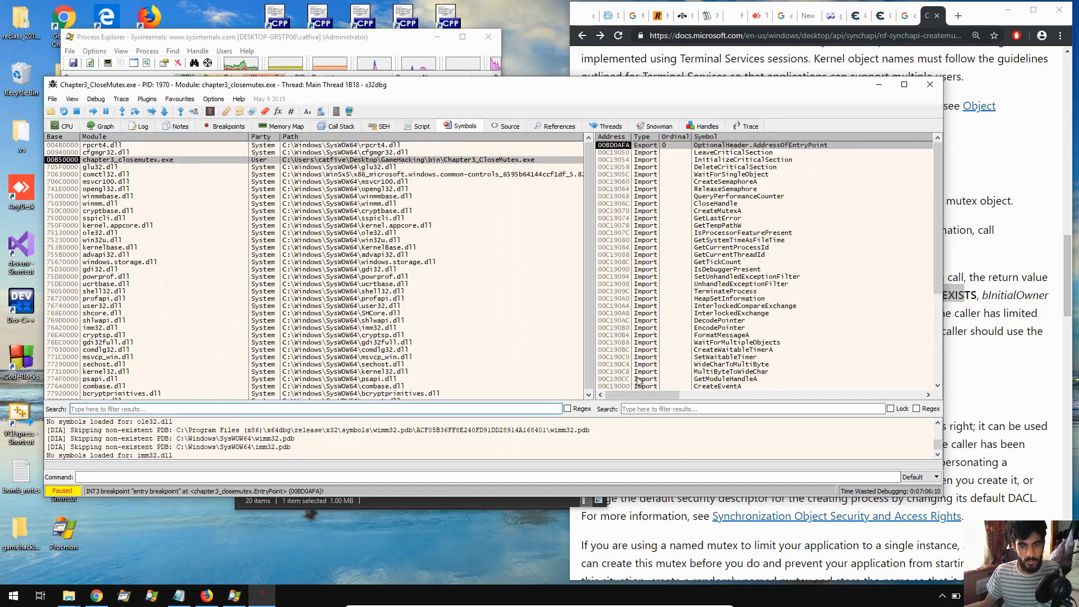
text(MUTR)
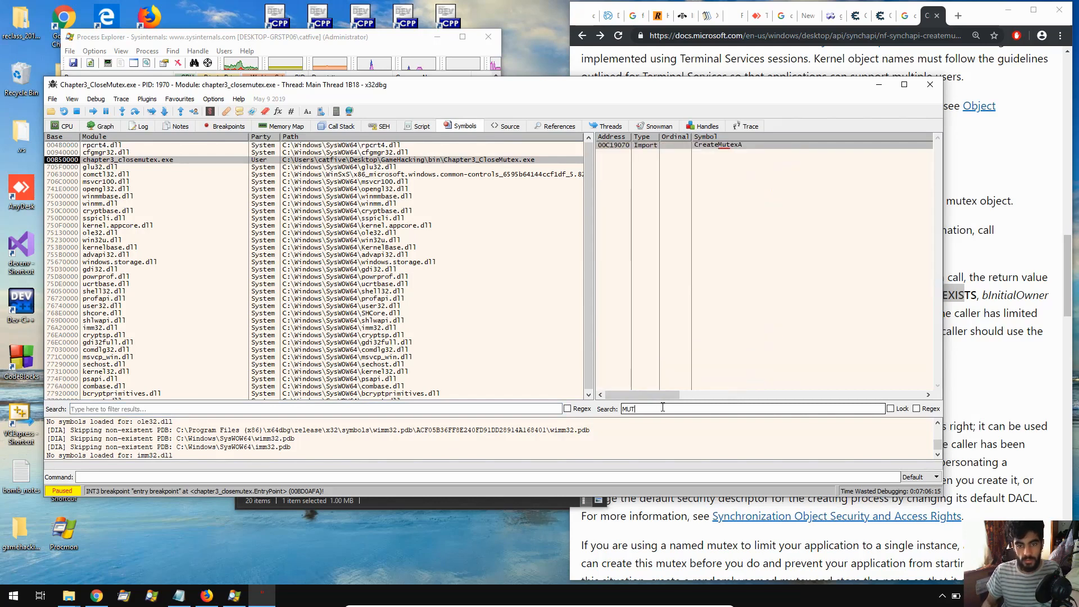
double_click(716, 145)
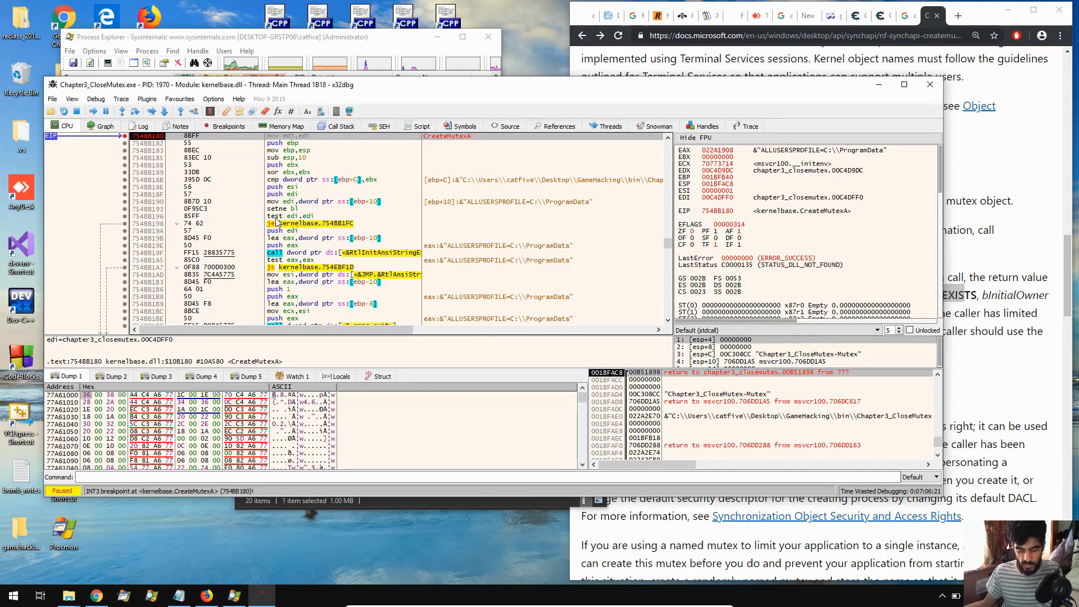
key(F8)
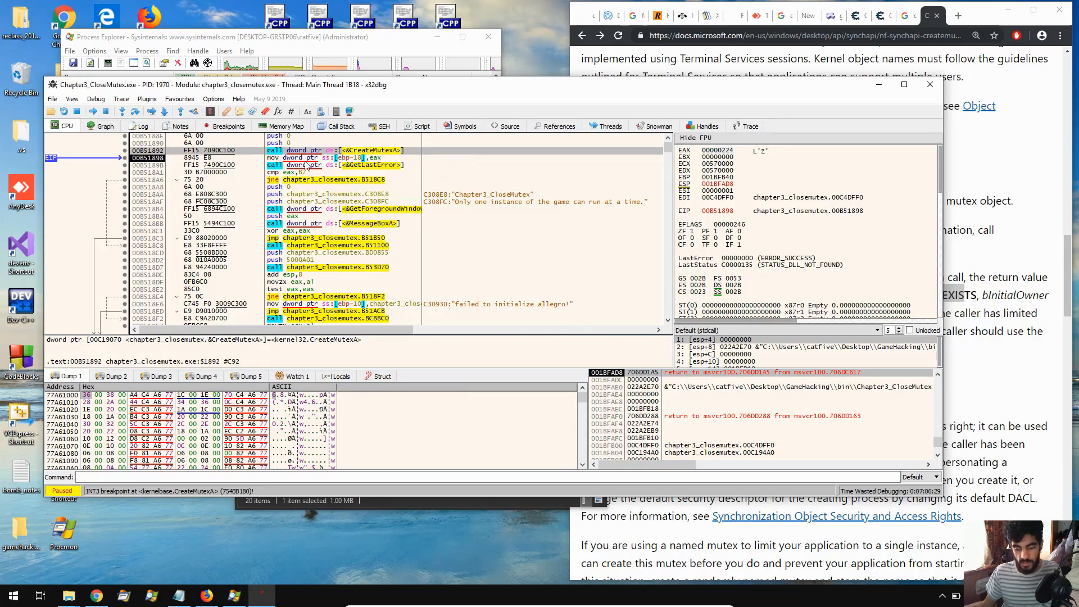
click(148, 149)
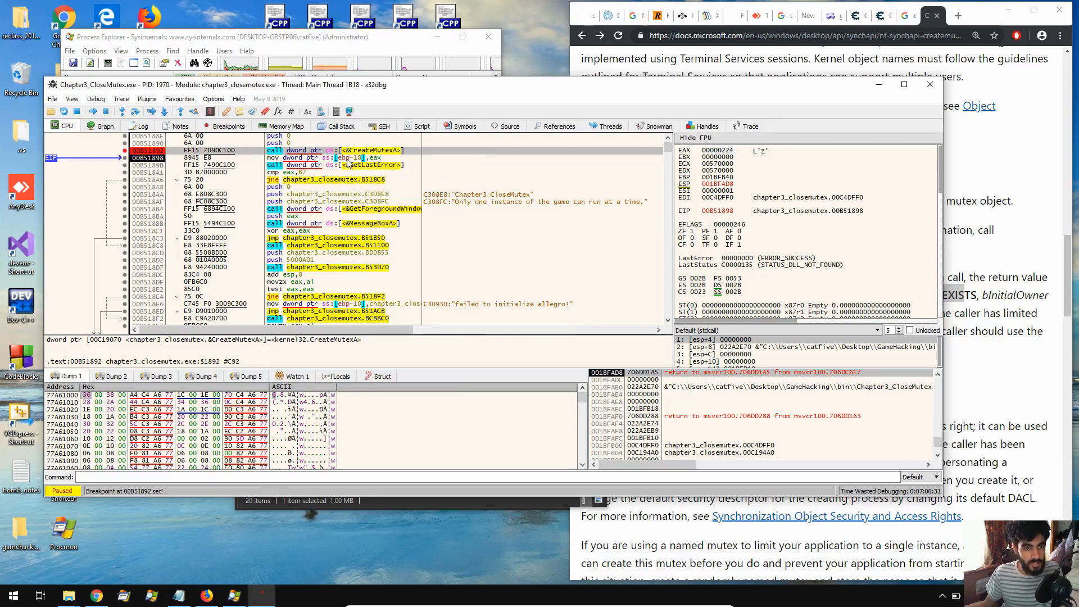
mouse_move(305, 179)
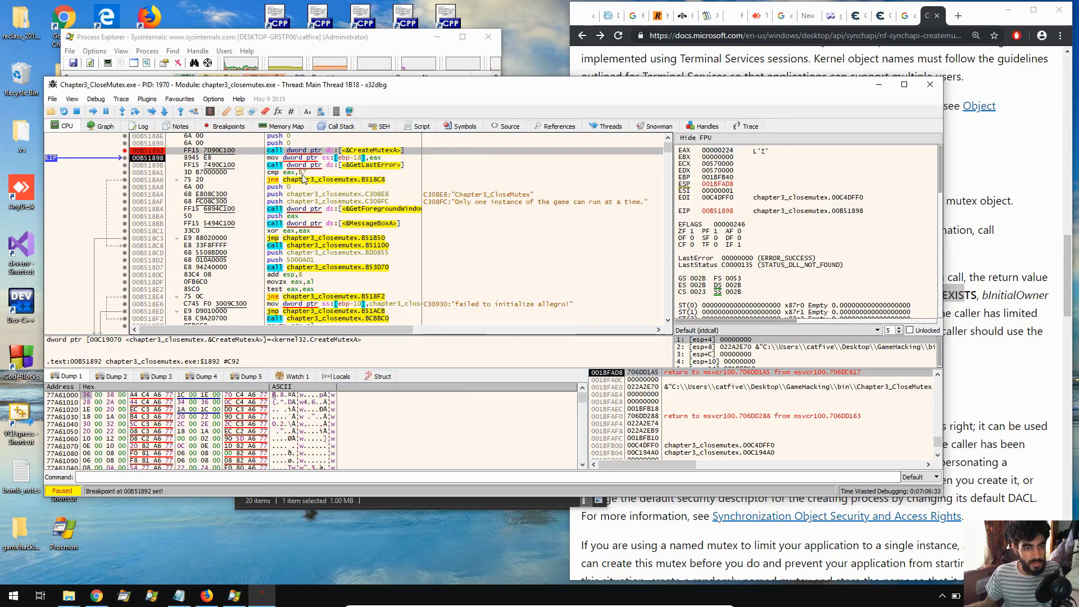
key(F8)
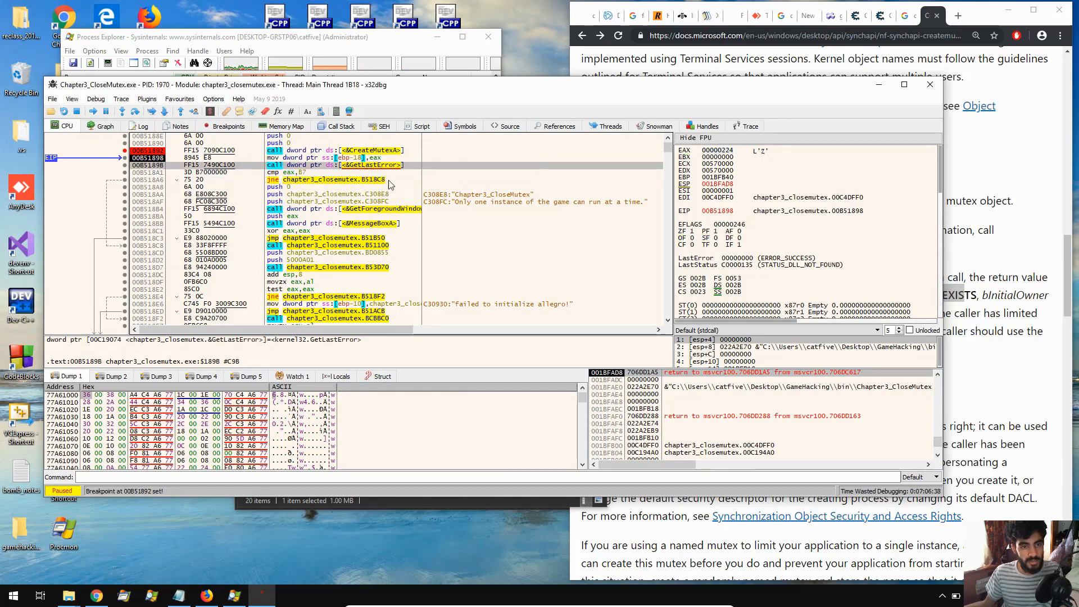
key(F8)
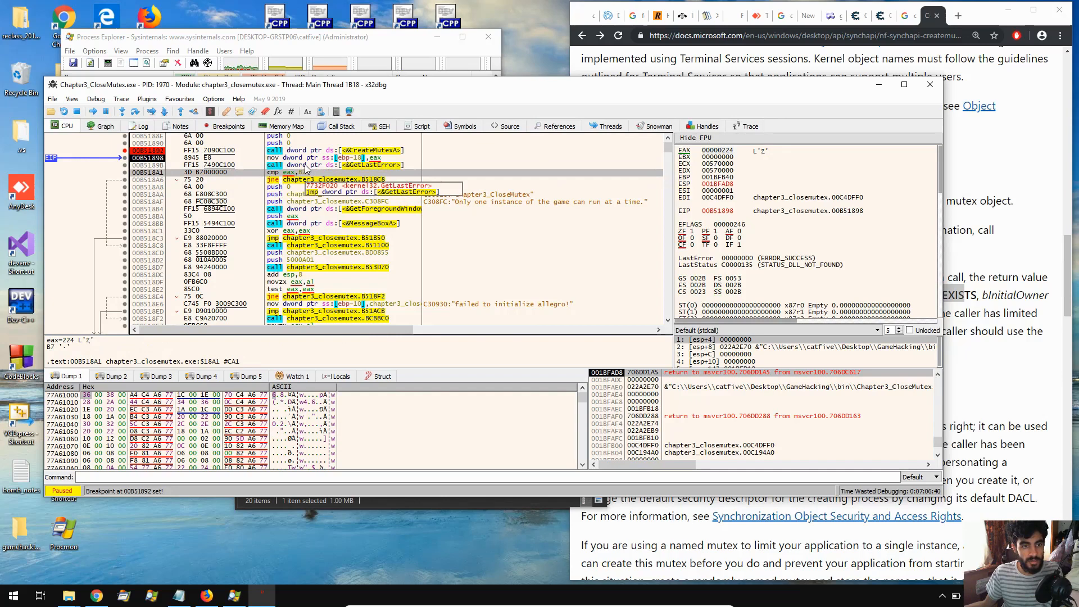
key(F8)
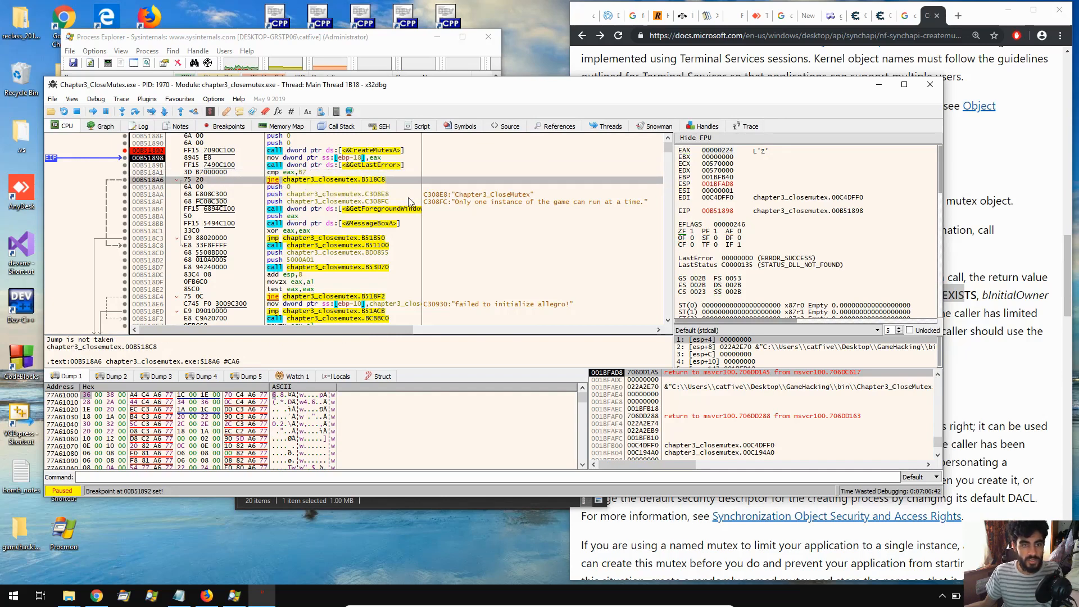
mouse_move(435, 208)
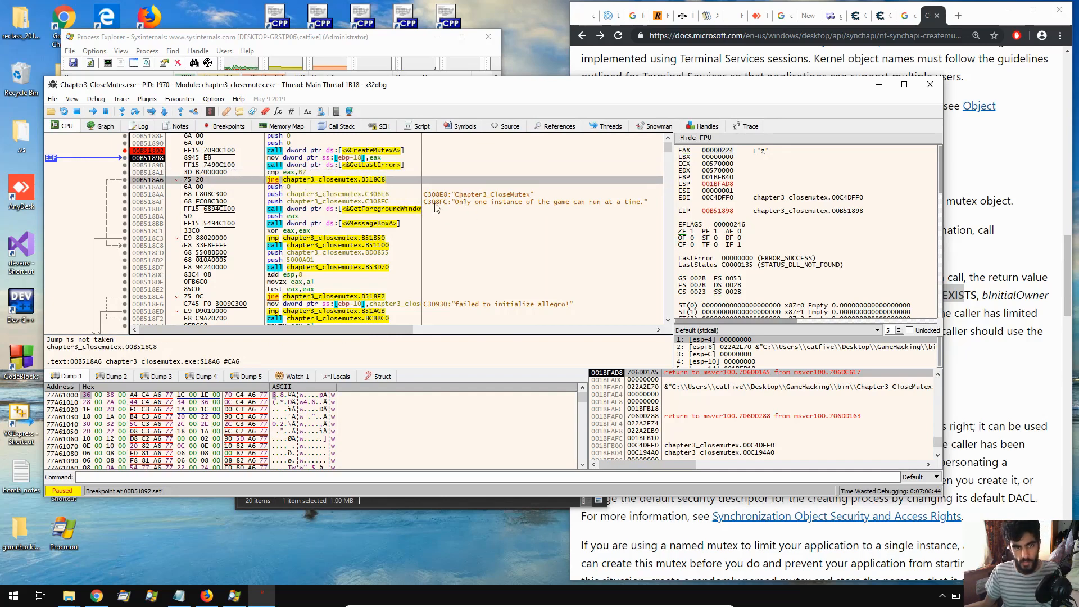
mouse_move(652, 212)
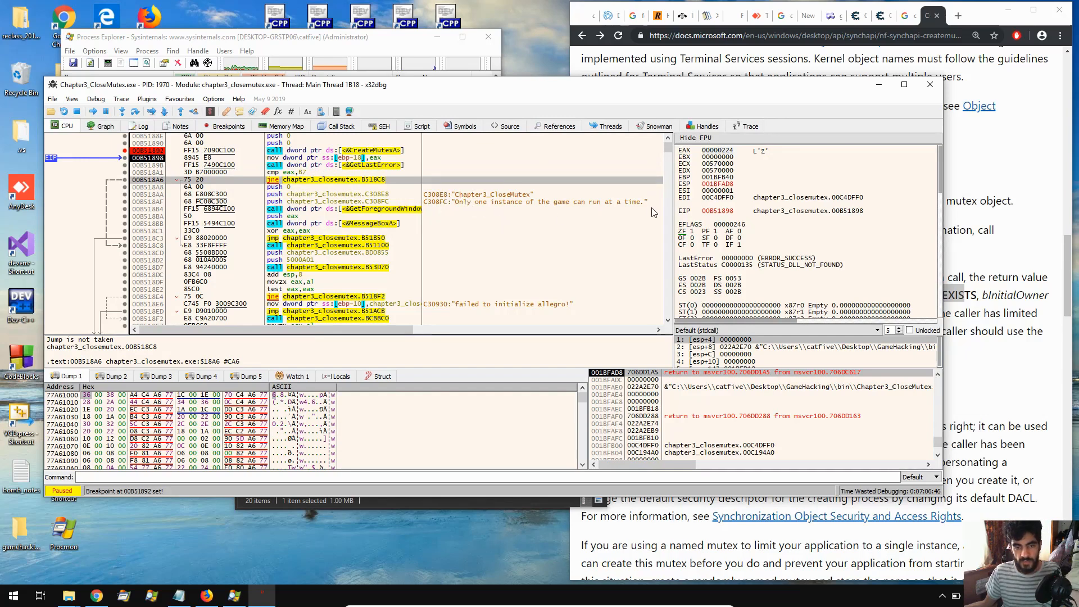
mouse_move(460, 201)
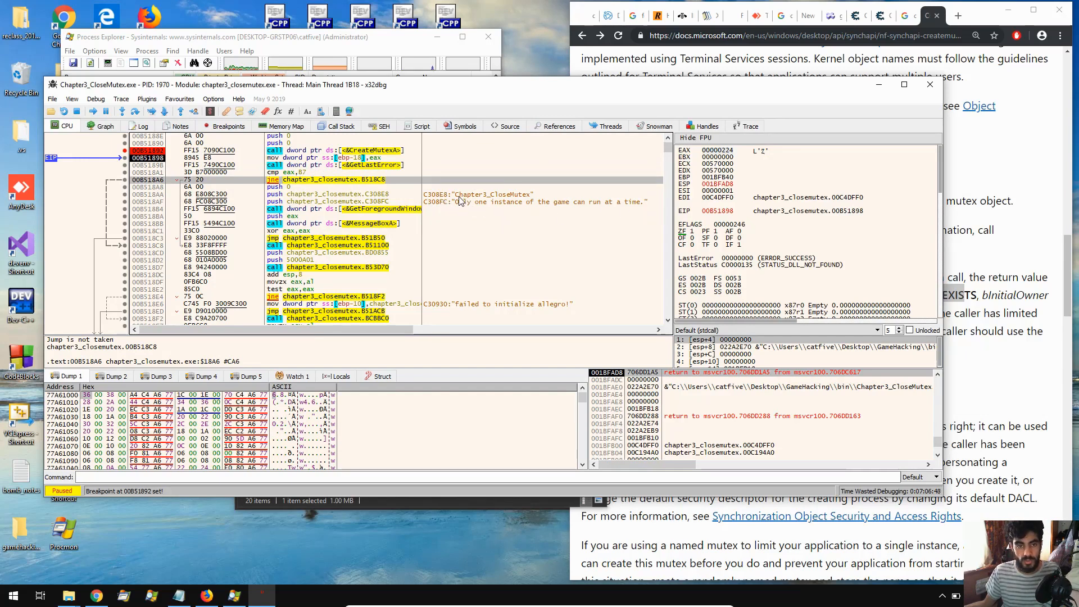
mouse_move(395, 185)
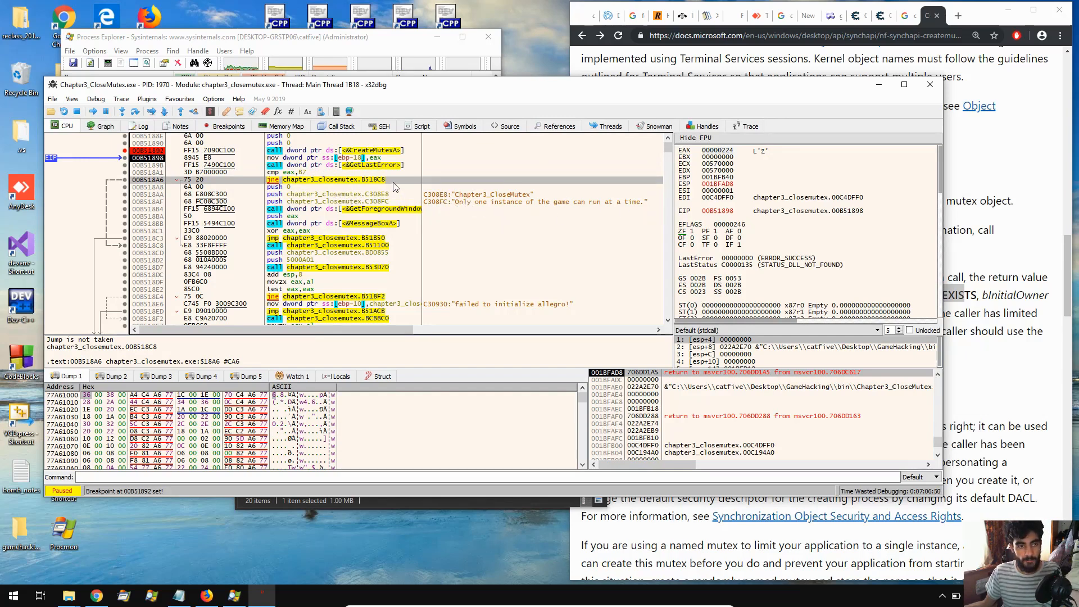
mouse_move(324, 228)
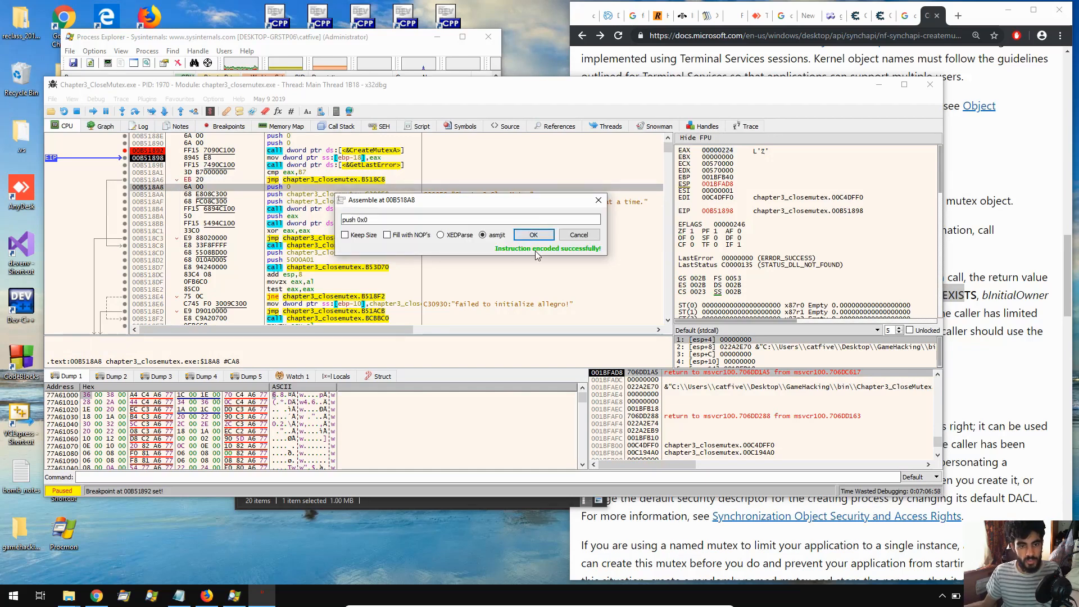
Assemble jmp over the jne, save the patched file as newMutex, and exit terminating the game.
click(533, 233)
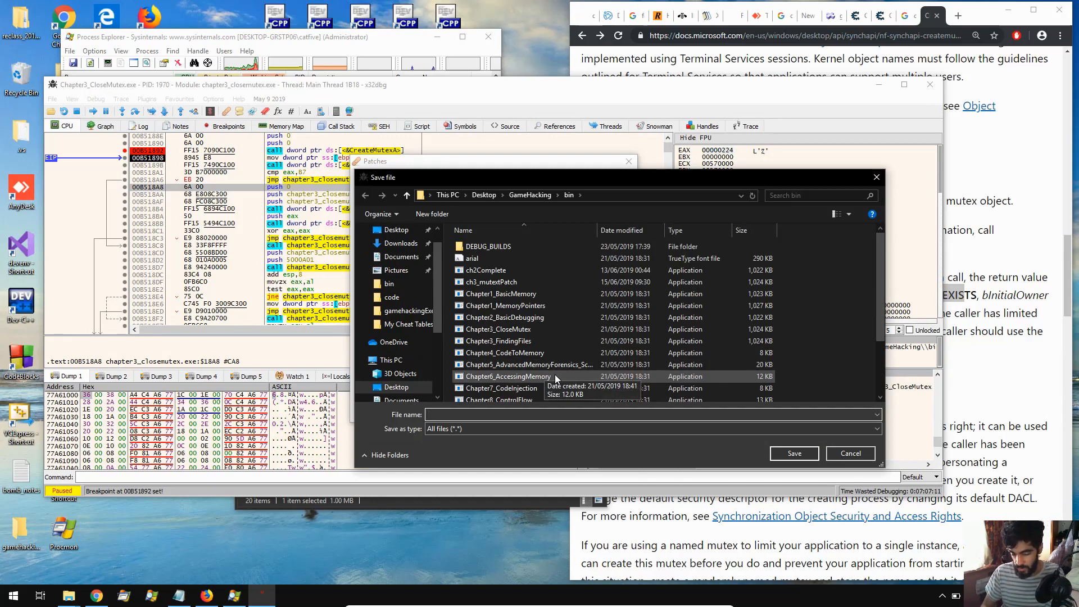
text(newM)
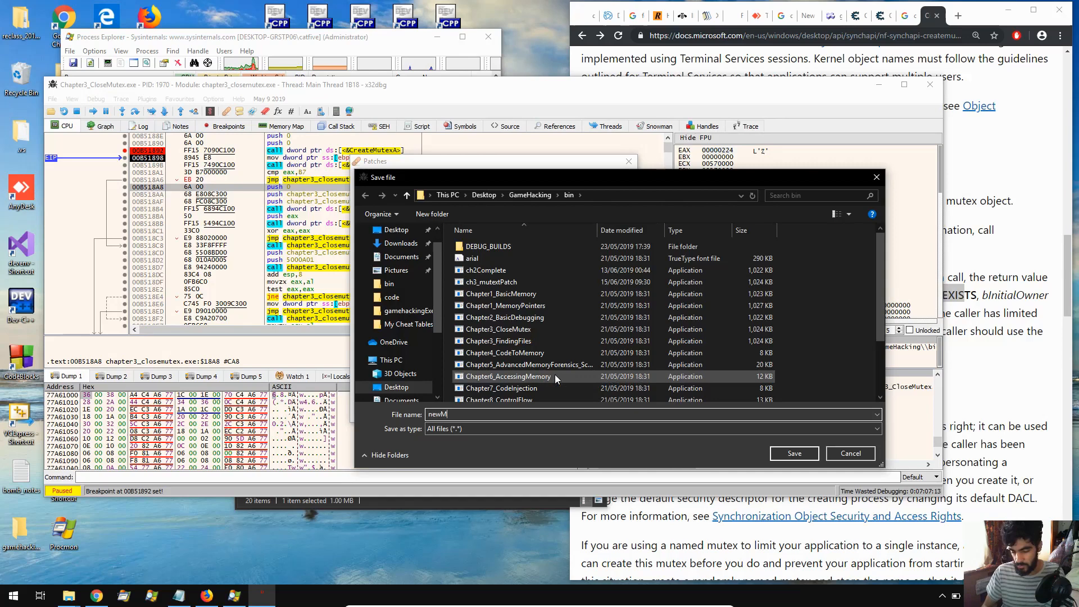
text(utex)
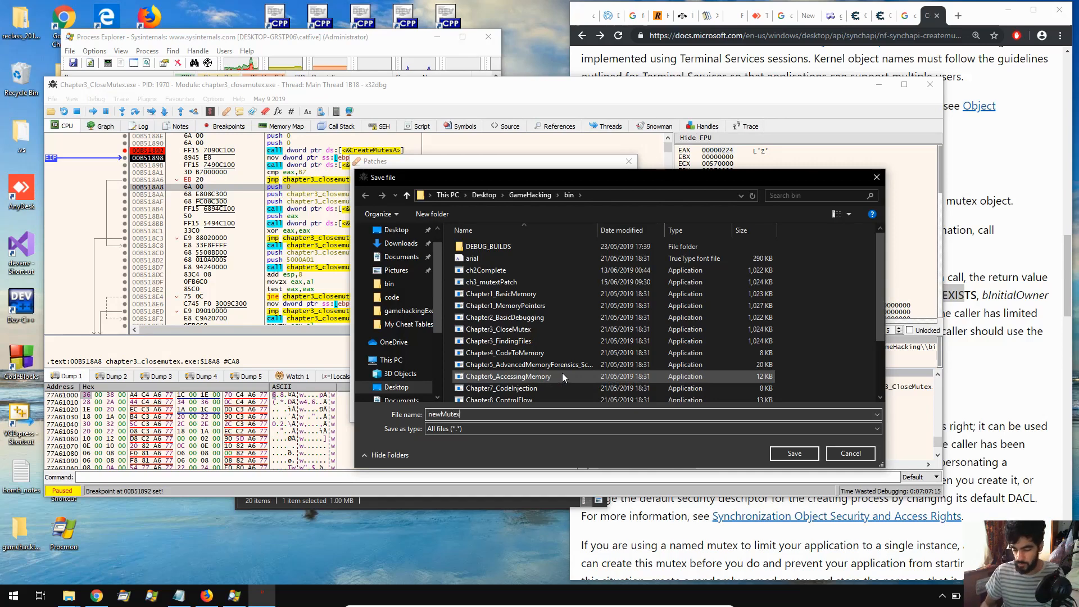
click(794, 453)
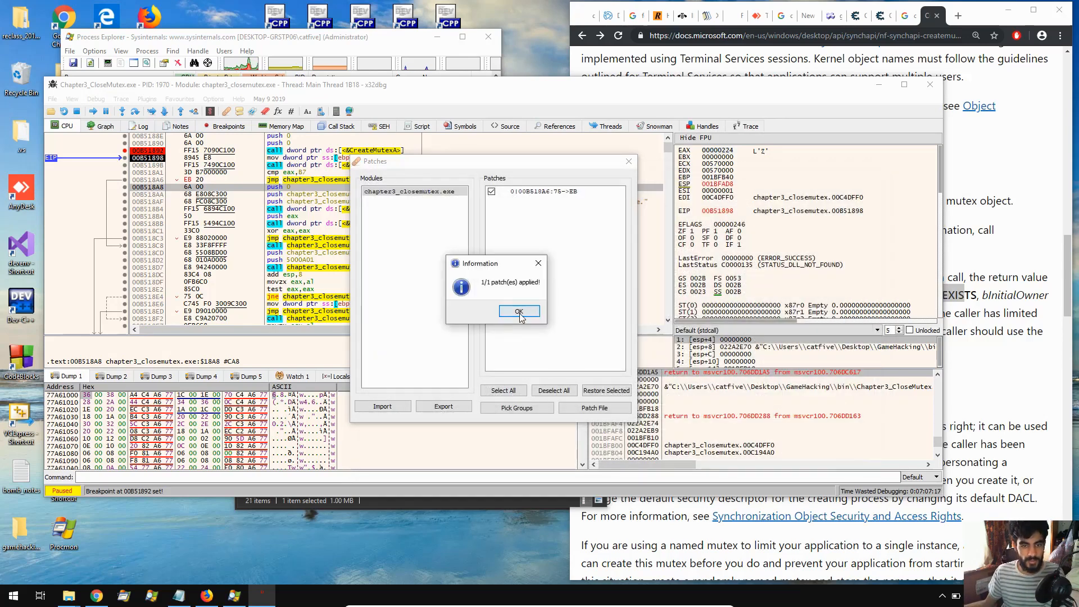
click(520, 311)
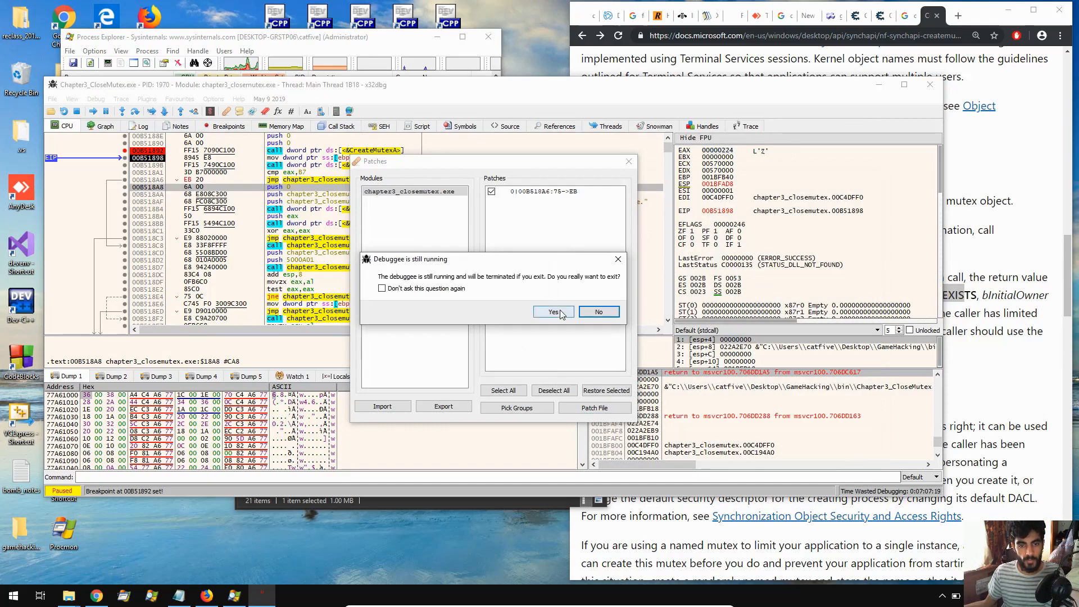
click(554, 311)
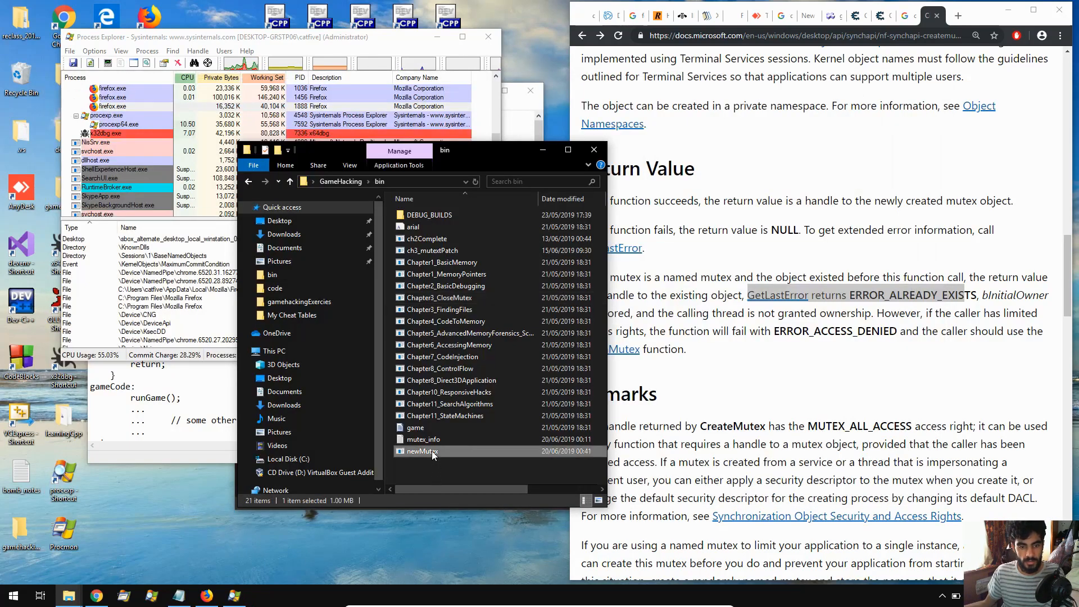
Launch four instances of newMutex from the bin folder, allowing the unsigned file to run.
double_click(421, 451)
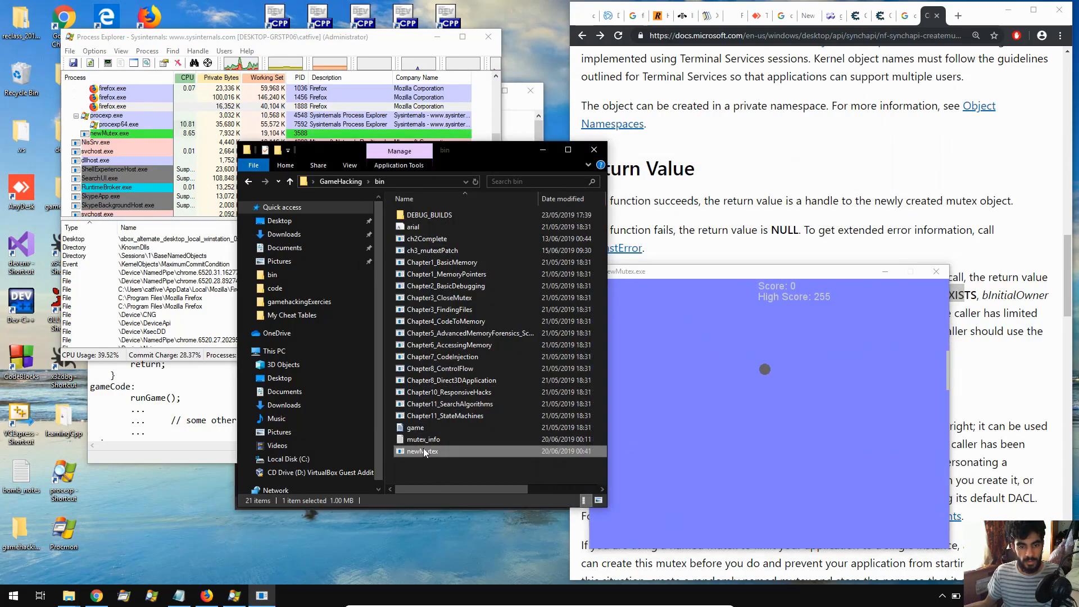
double_click(422, 451)
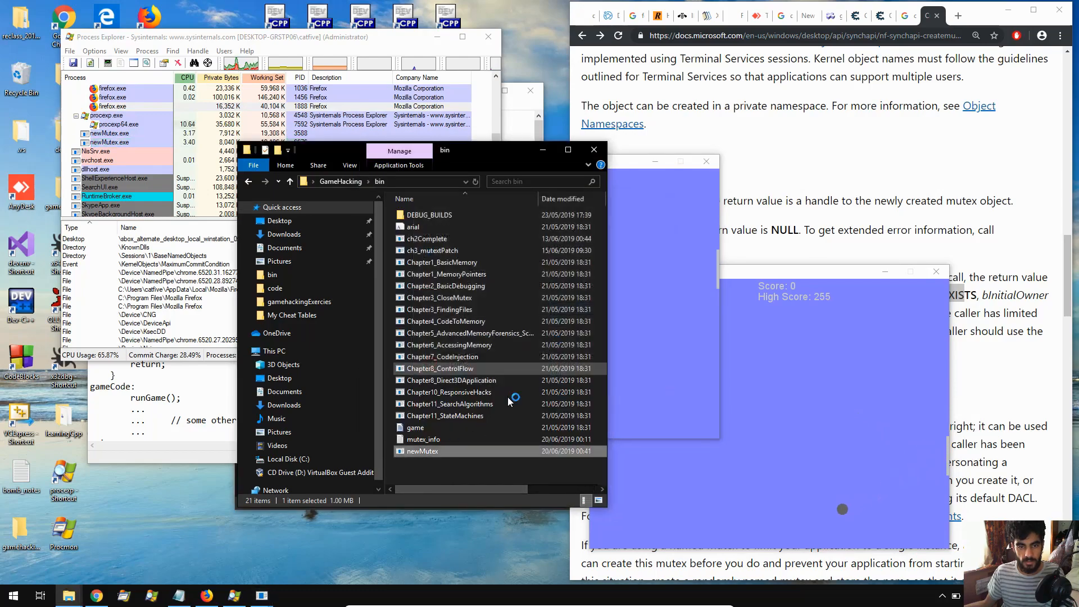
double_click(422, 451)
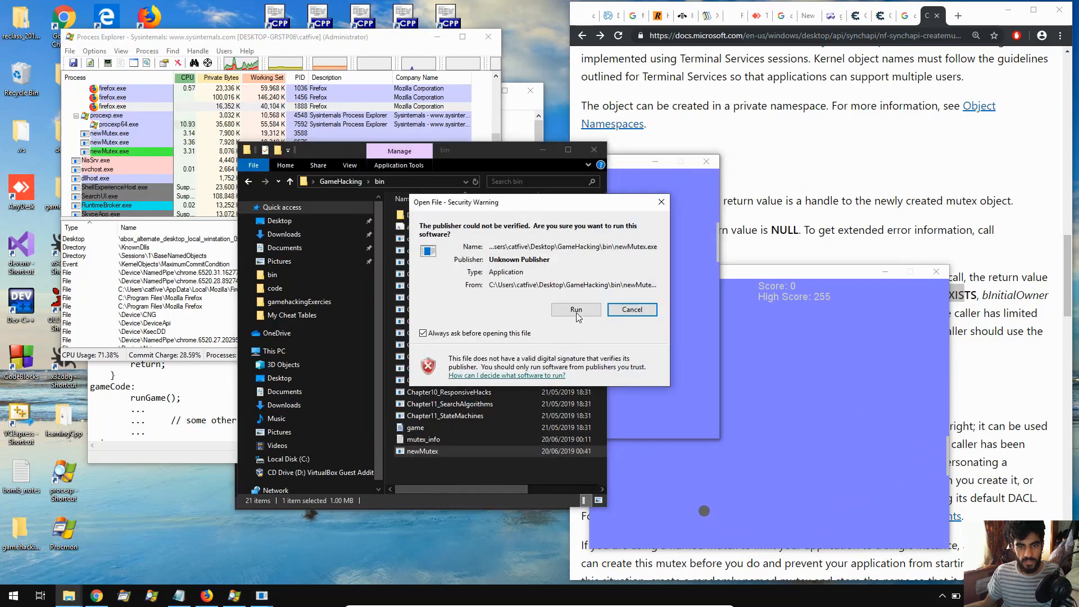
click(575, 309)
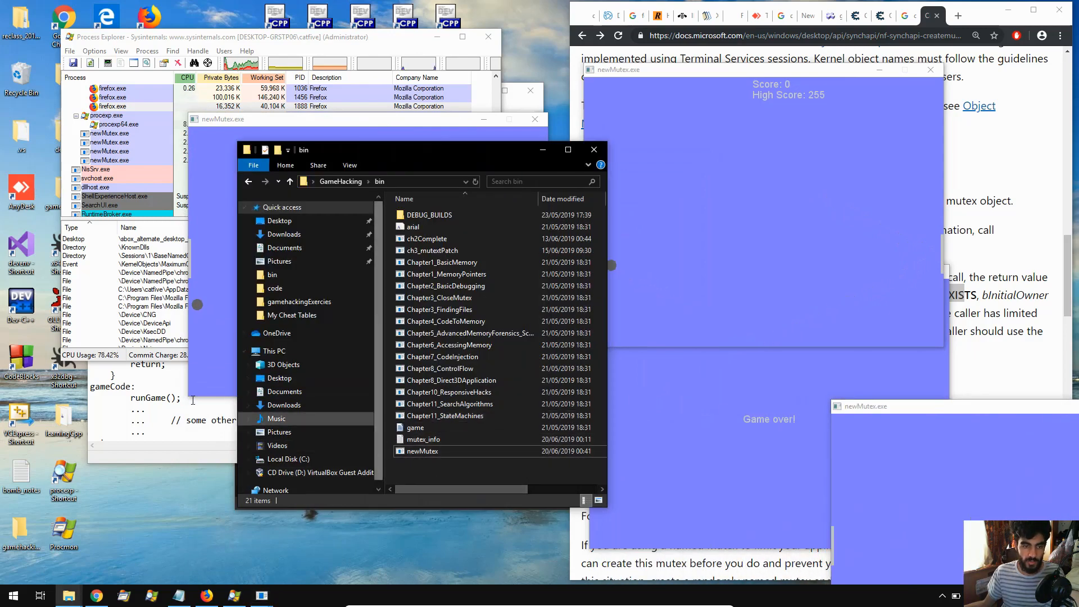
double_click(424, 440)
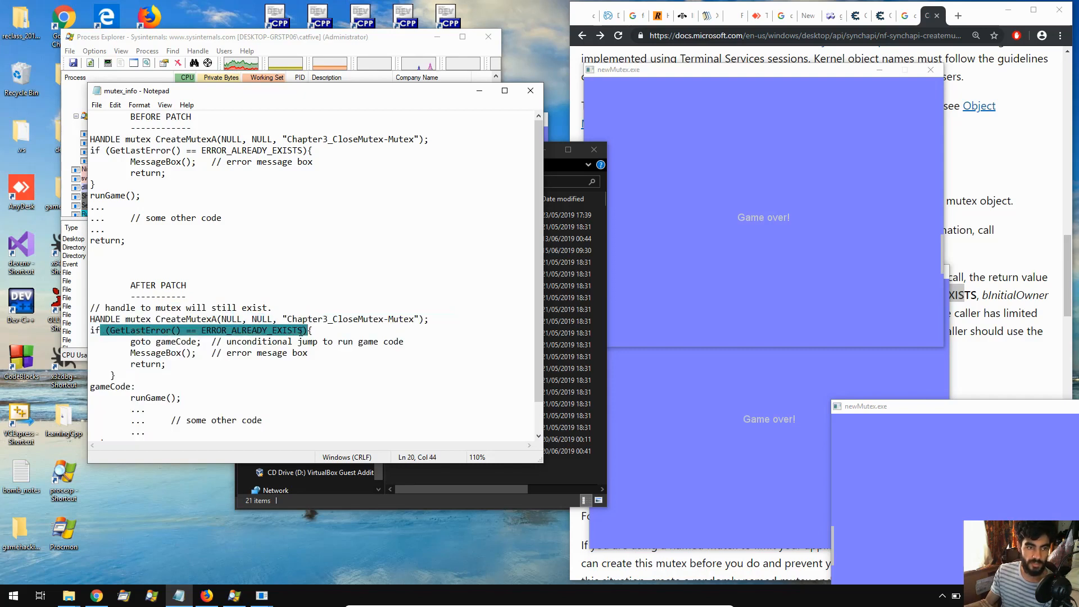
Highlight the error MessageBox call and the goto gameCode jump in the mutex_info notes.
click(137, 351)
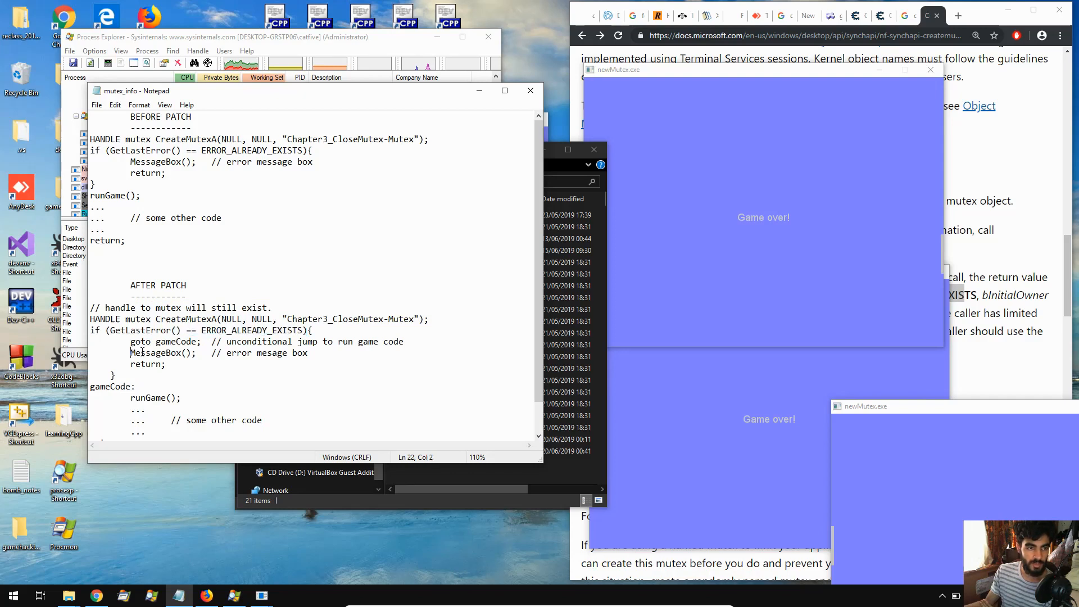
double_click(163, 352)
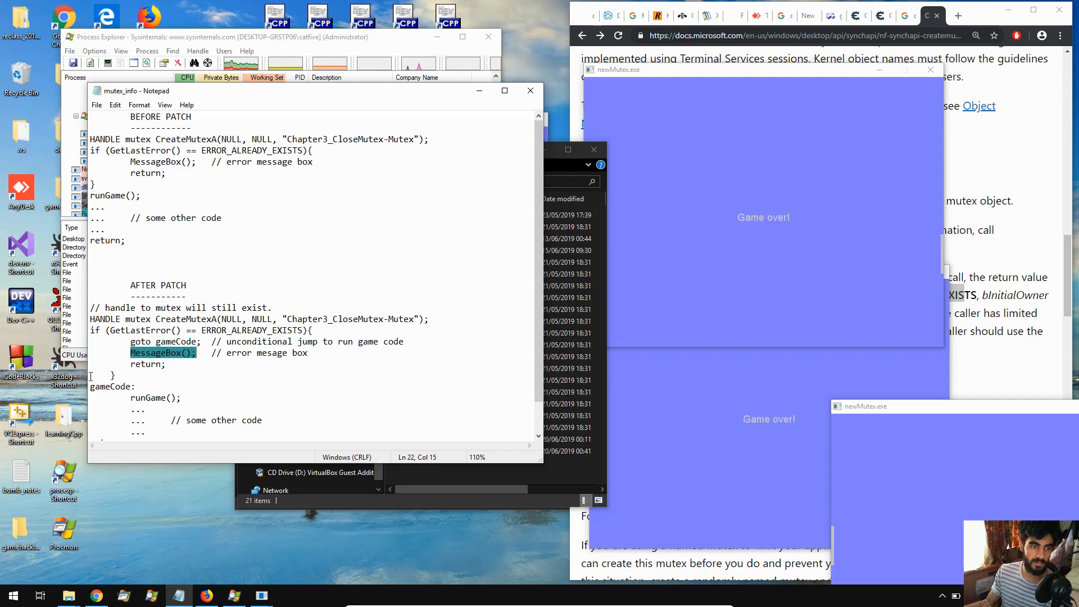
click(164, 342)
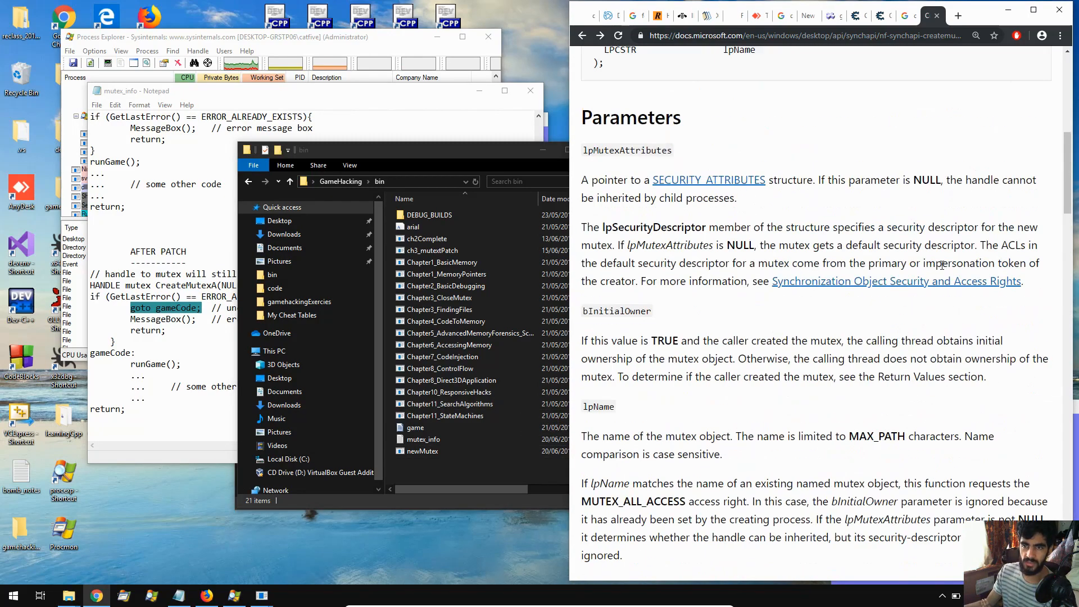
scroll(up, 3)
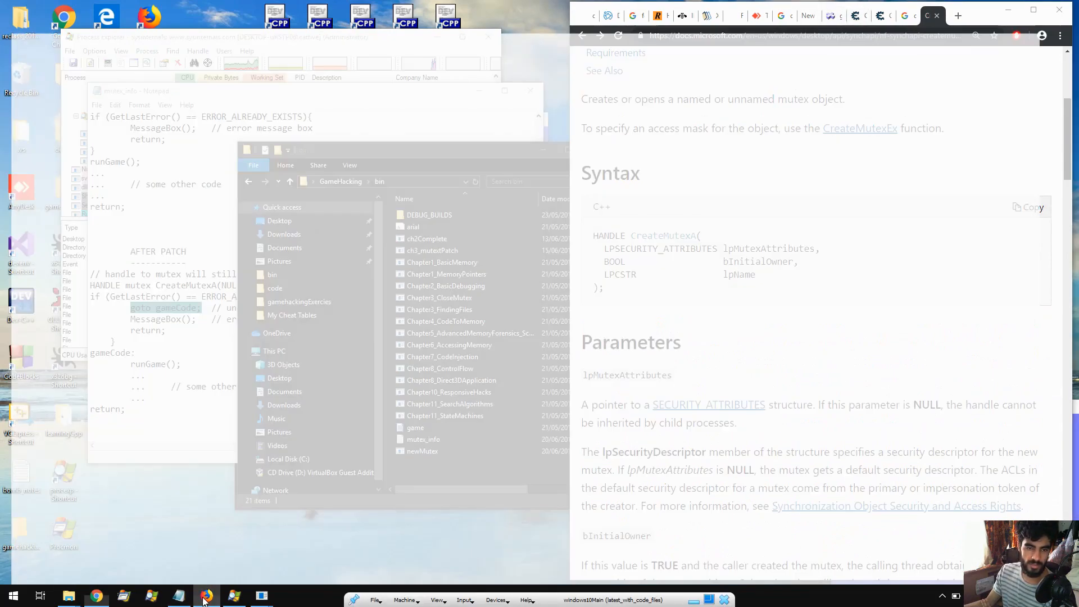
click(235, 10)
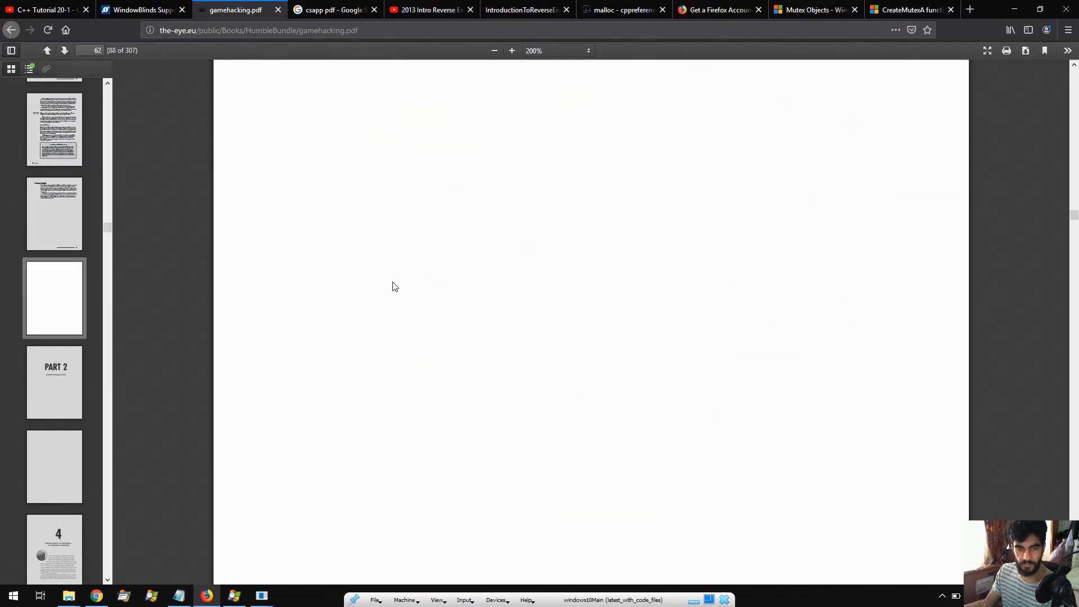
scroll(down, 3)
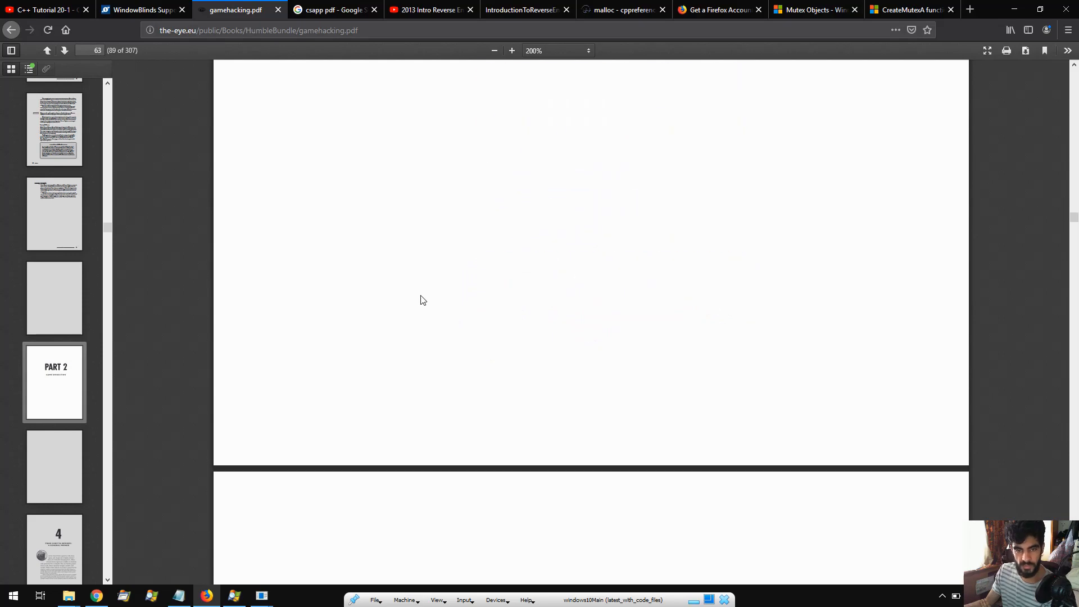
scroll(down, 3)
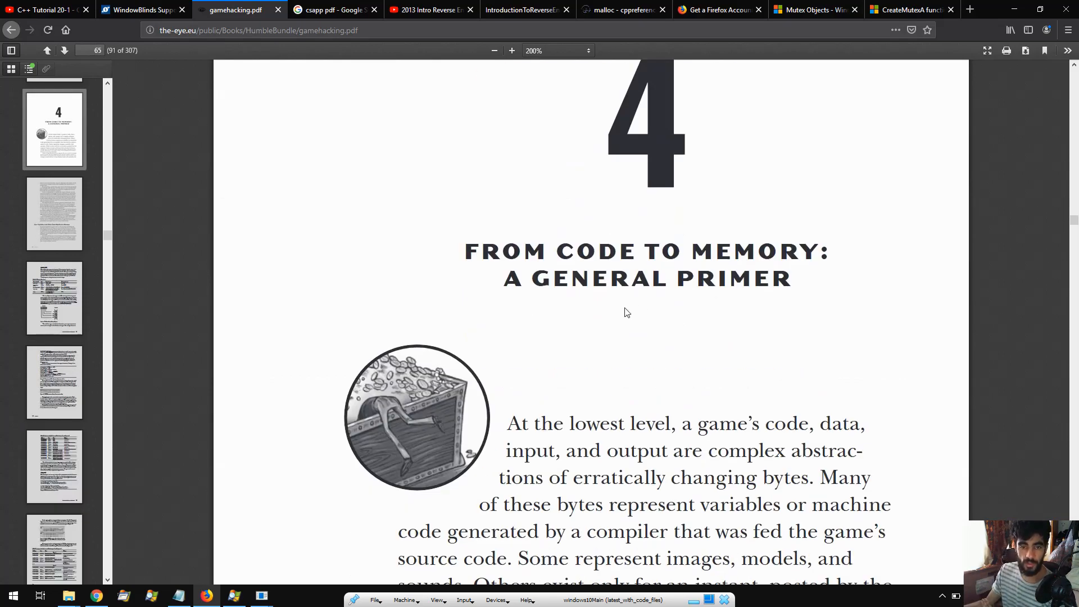
scroll(down, 3)
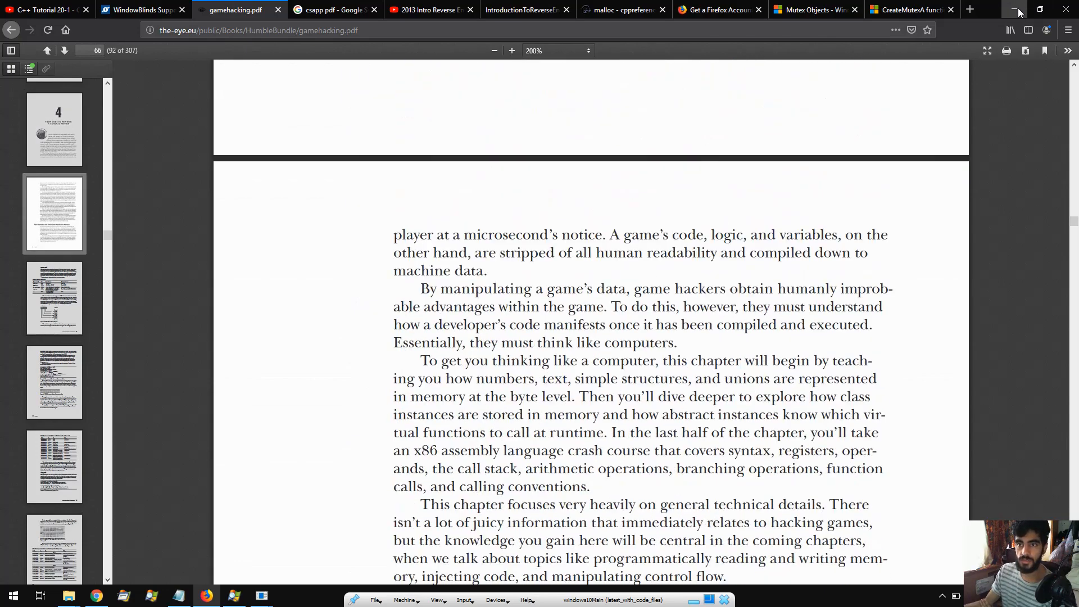
click(1014, 10)
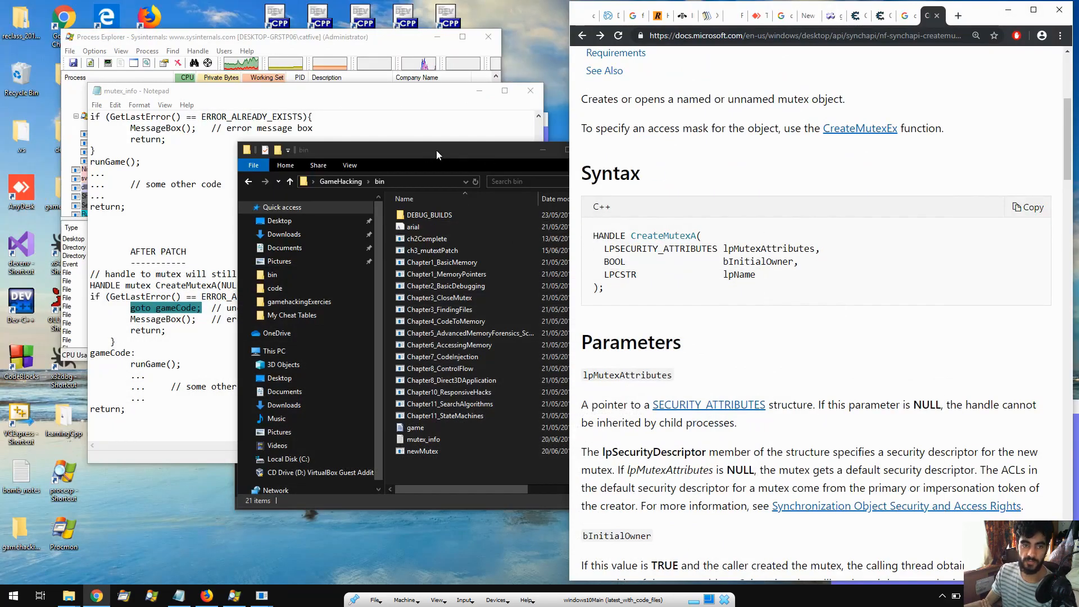